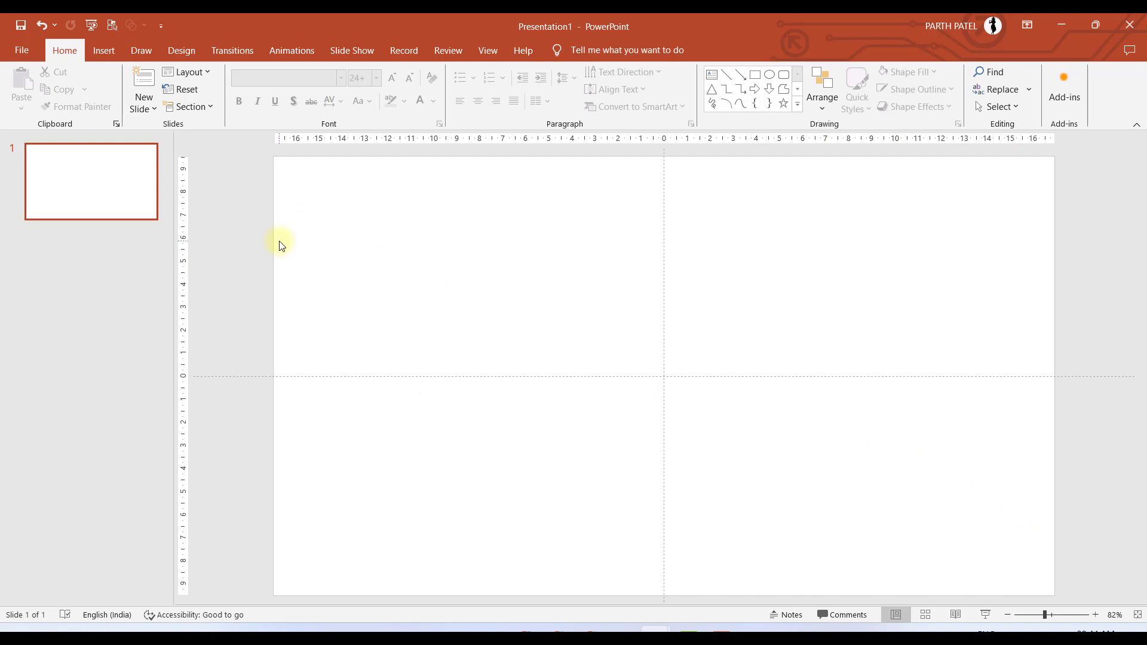
Insert the lays_chips, lays_classic and punga_chips_export 3D models from this device
click(104, 50)
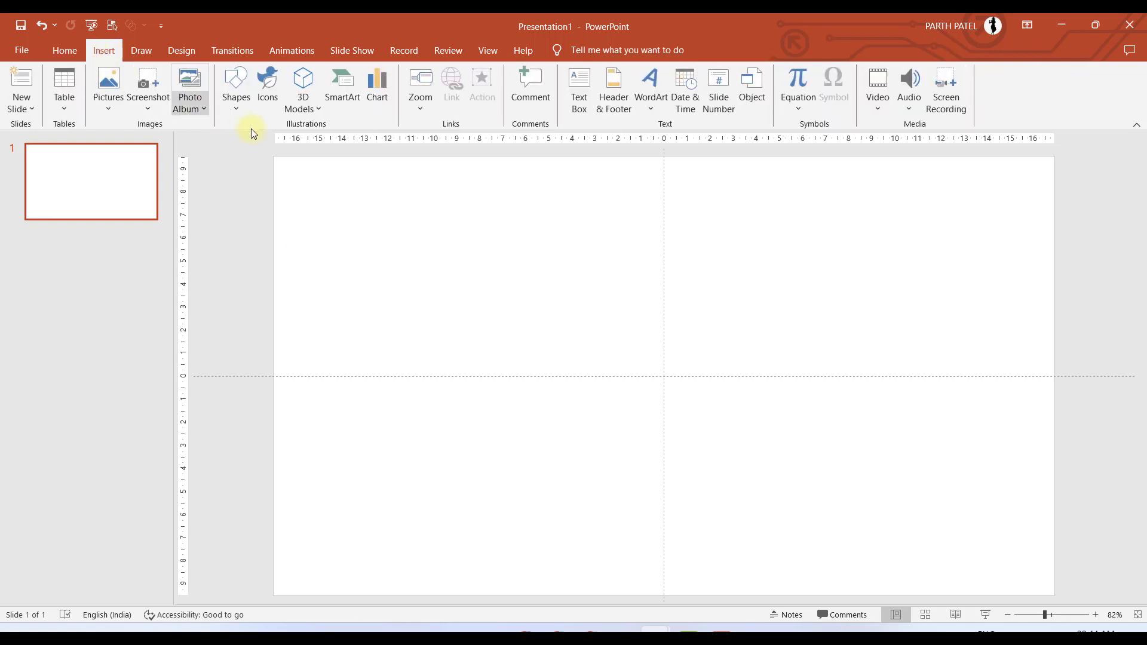
click(302, 88)
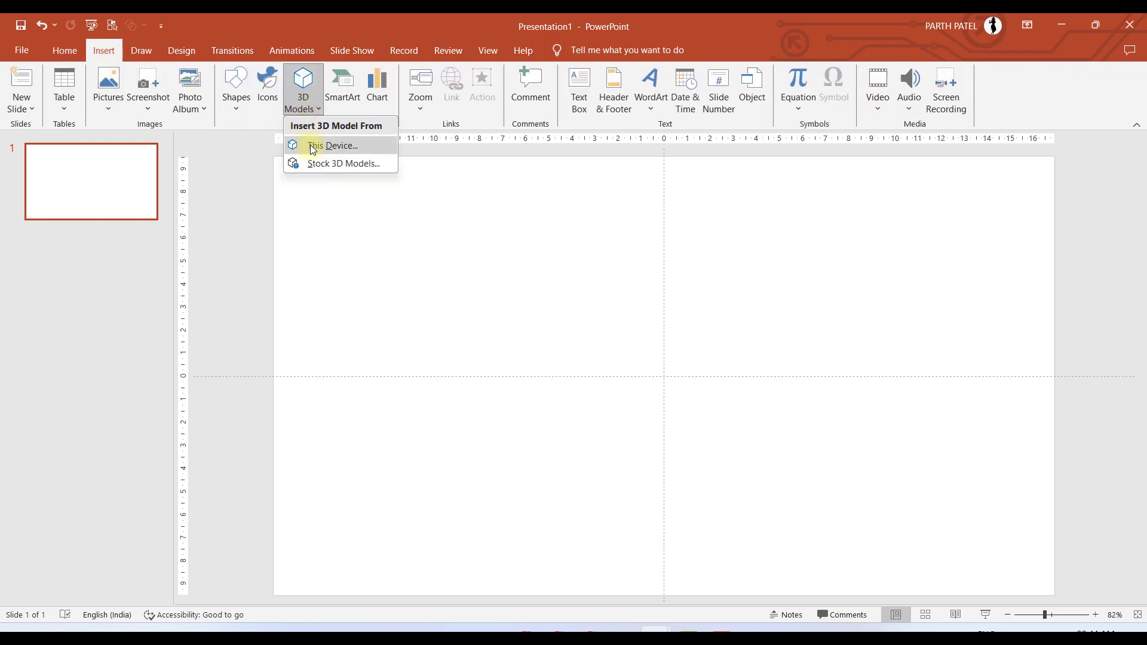
click(337, 145)
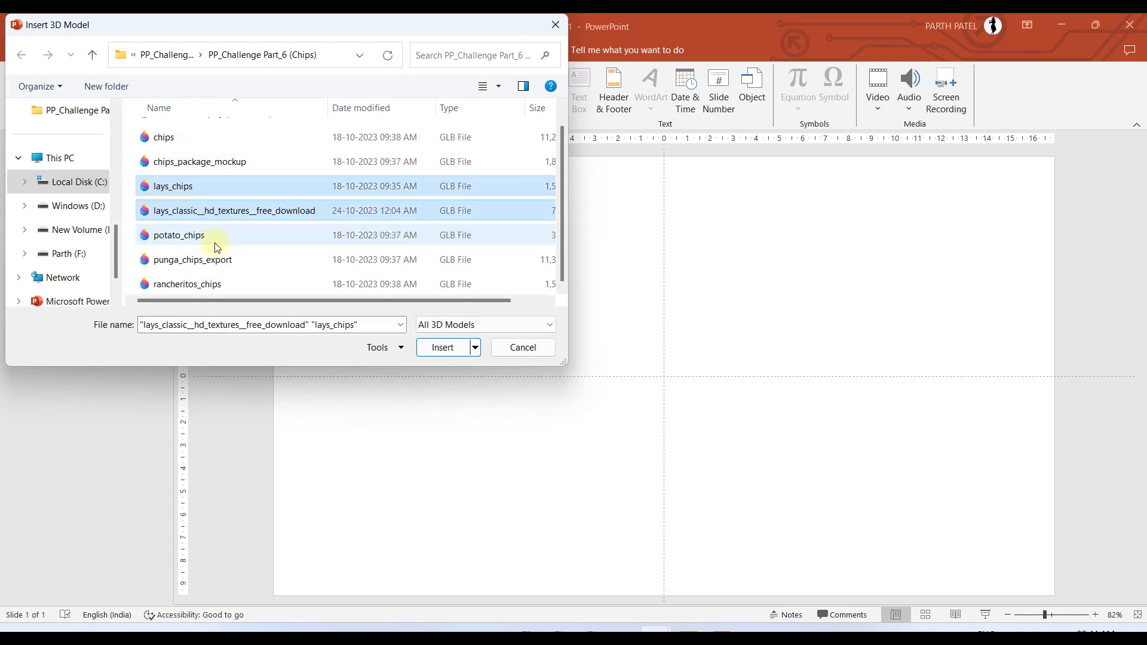
click(192, 259)
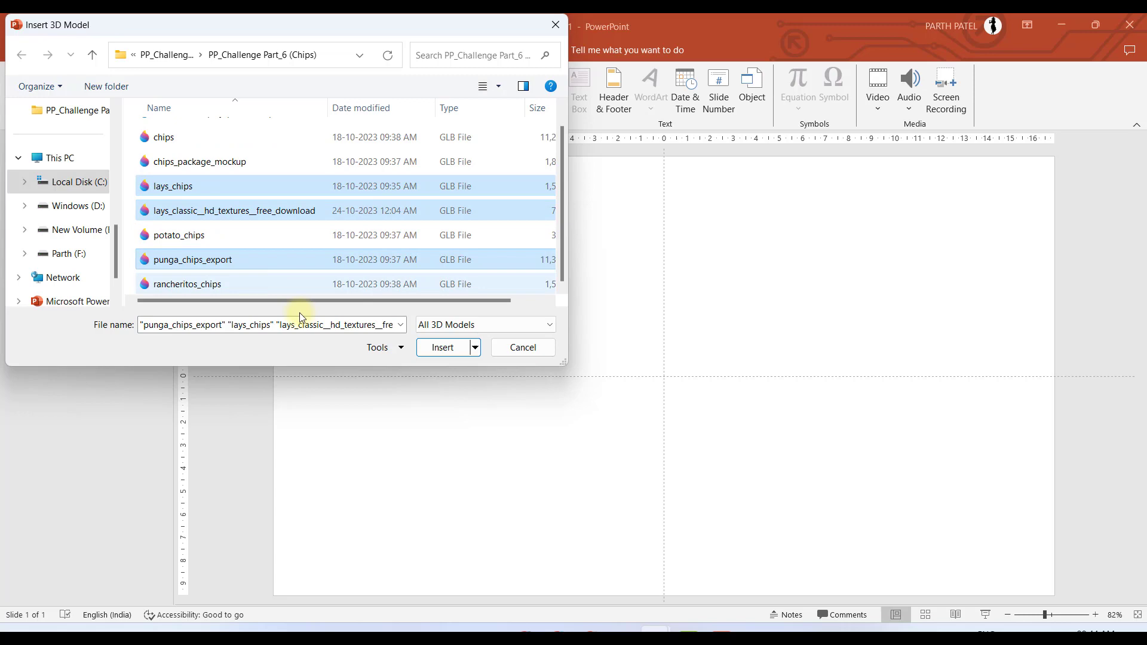
click(521, 351)
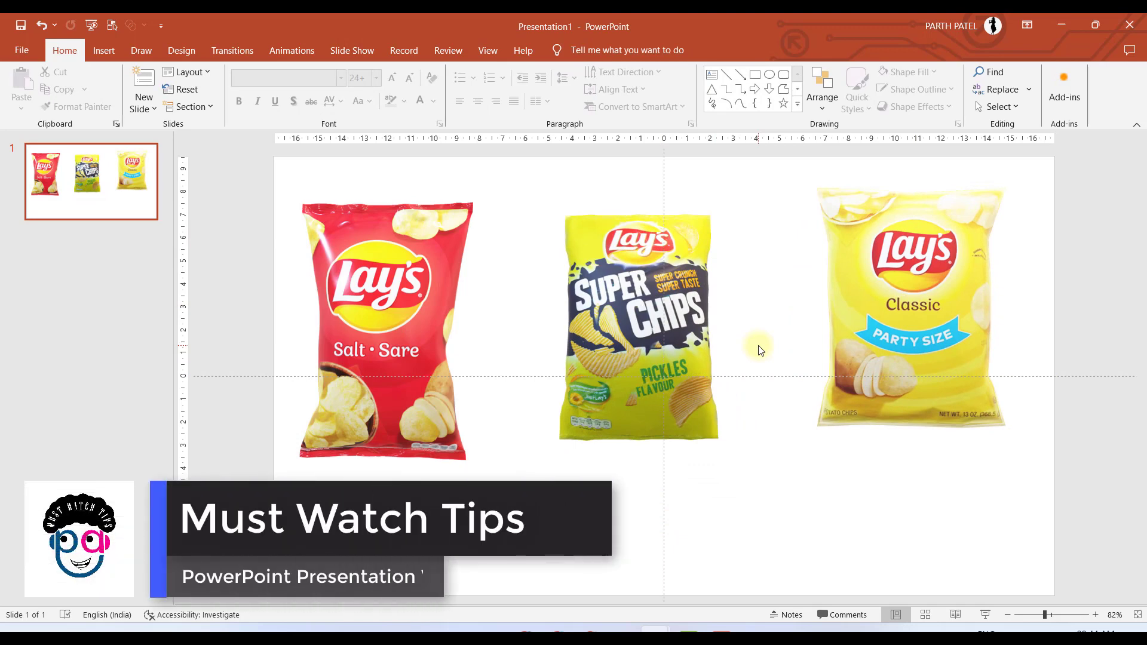
Enter the text 'Video Series' while arranging the three packet models on the slide
text(Video Series)
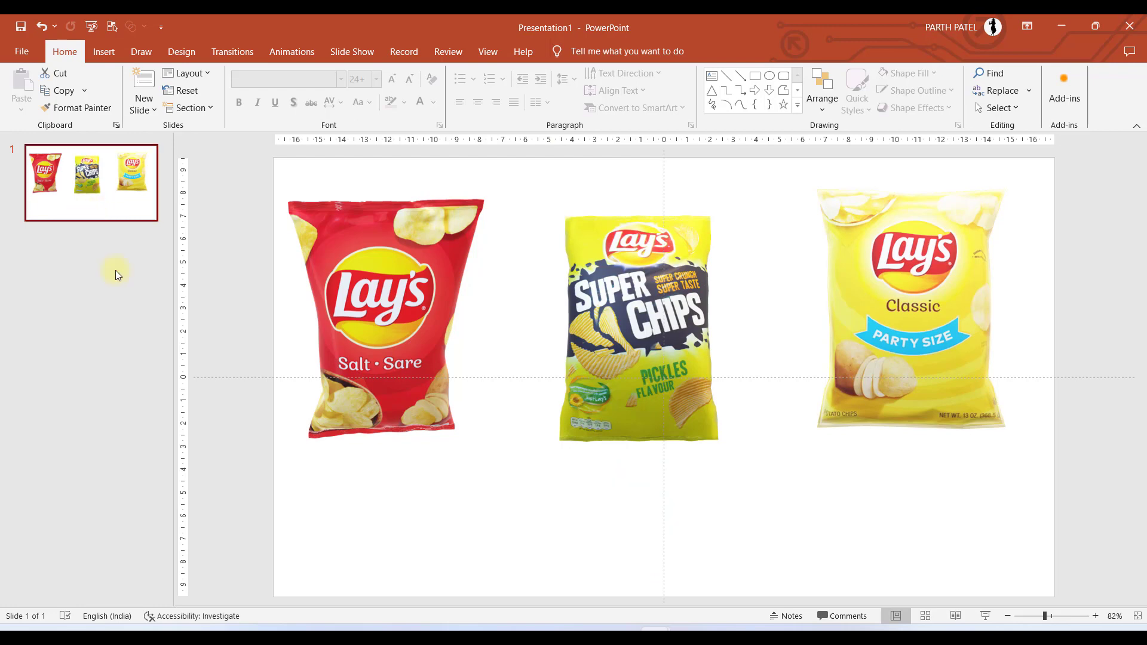
Duplicate the packet slide, move the Classic packet below slide 1 and tilt slide 2's red Salt packet below the slide
click(143, 89)
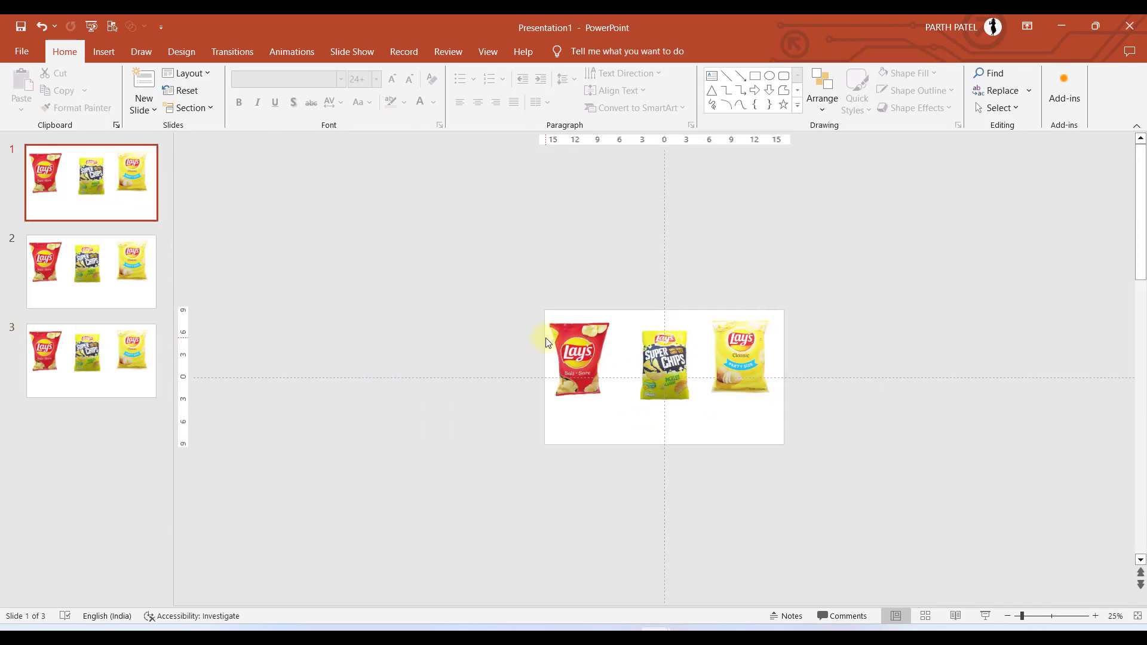
click(739, 357)
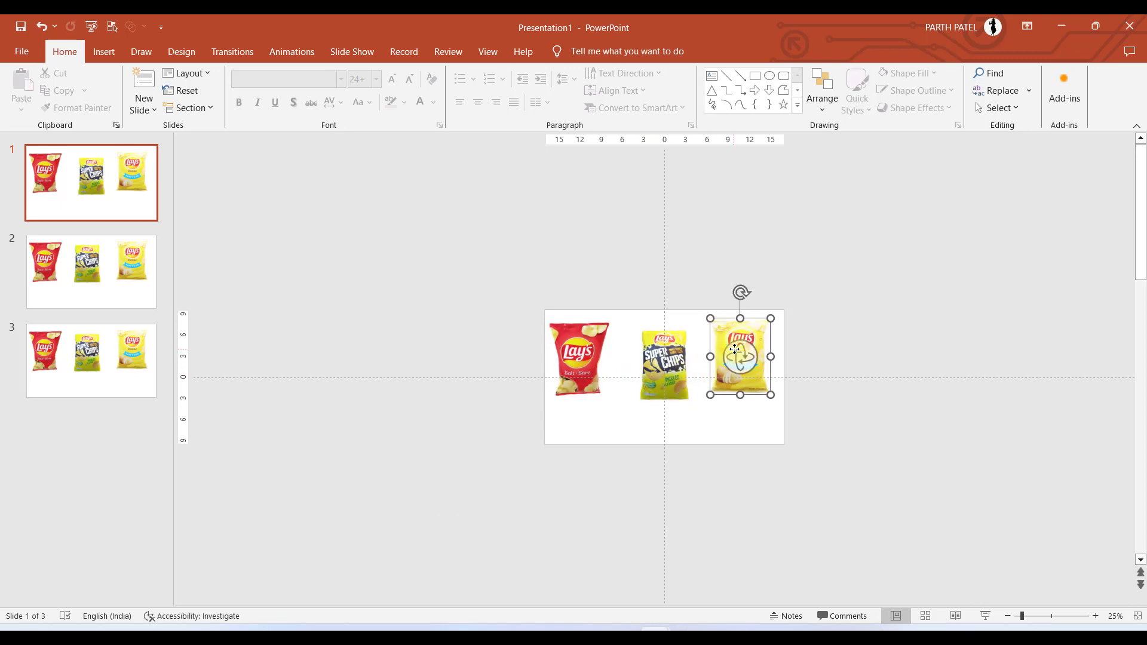
drag(740, 357, 591, 509)
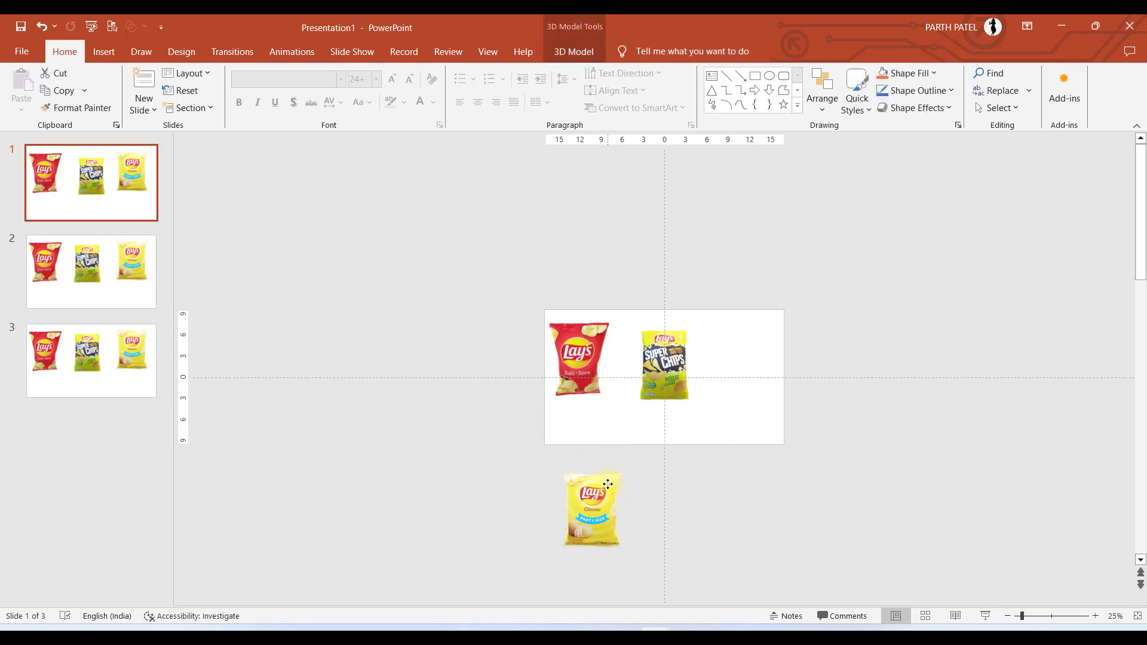
click(591, 509)
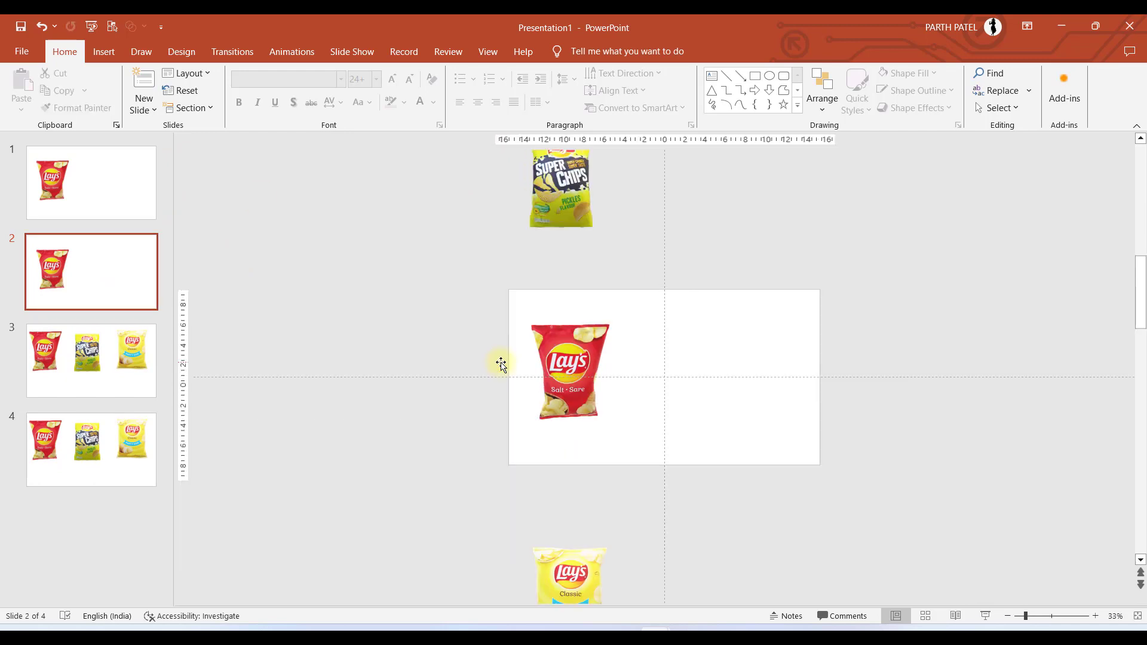
click(570, 387)
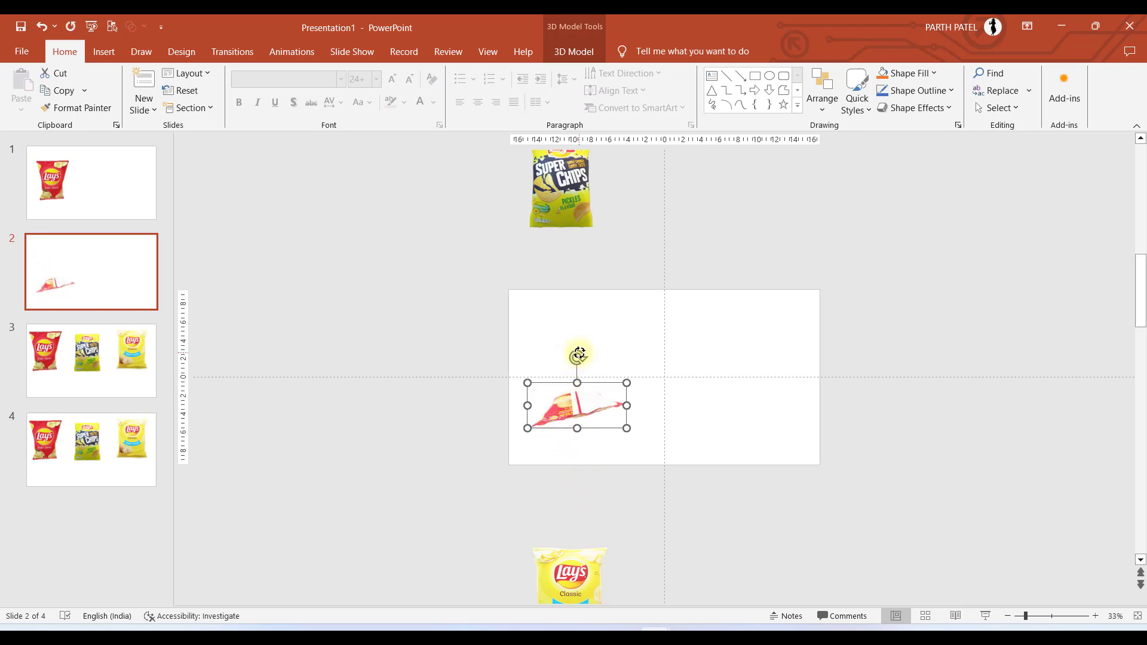
drag(577, 406, 571, 479)
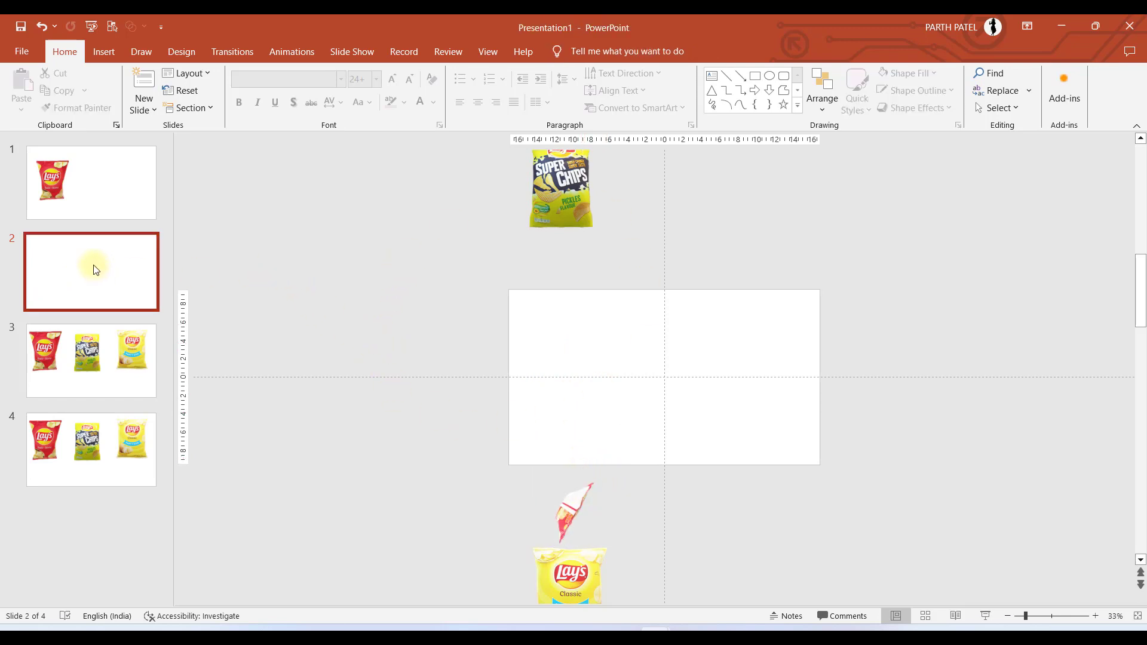
Draw a full-width rectangle band across the lower half of slide 1
click(91, 183)
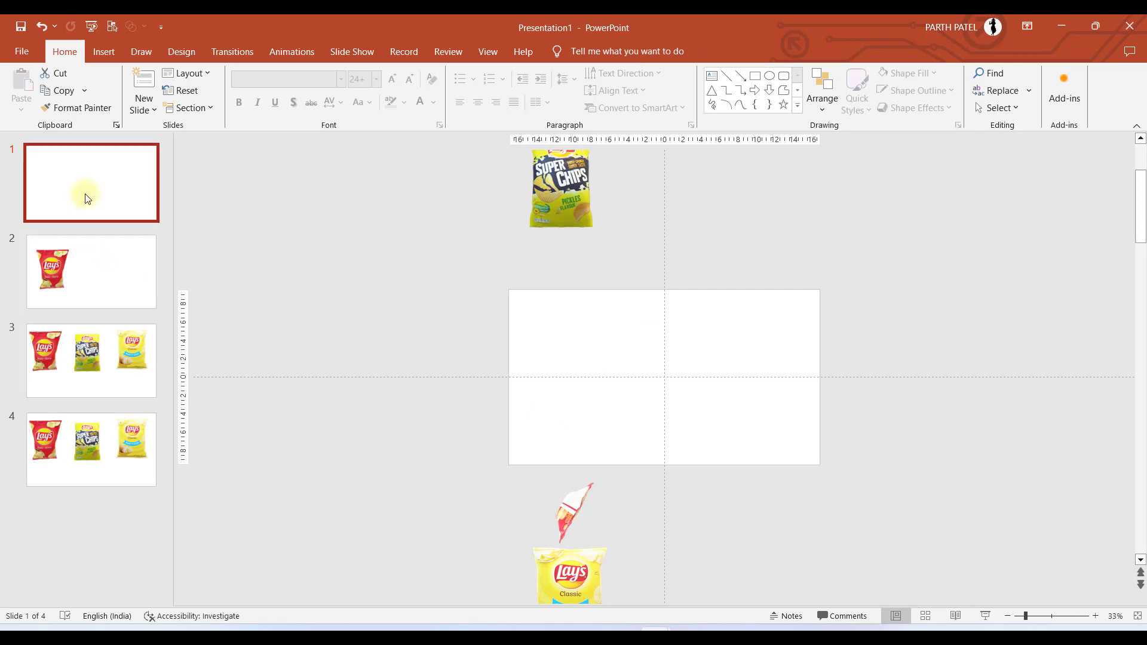
mouse_move(665, 341)
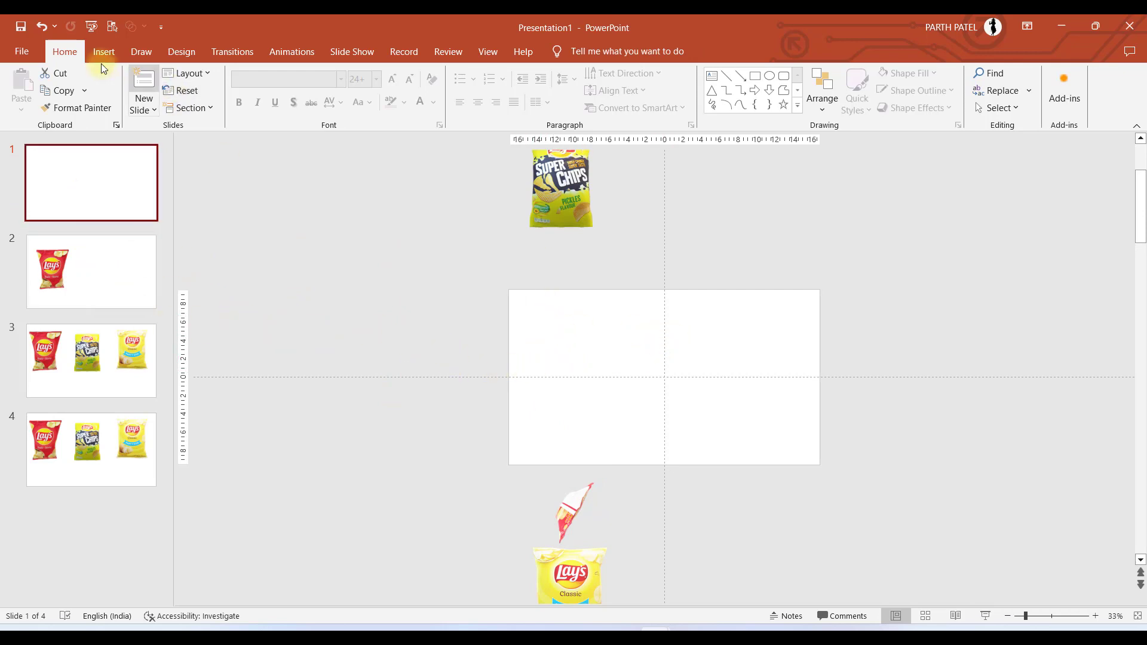
click(104, 51)
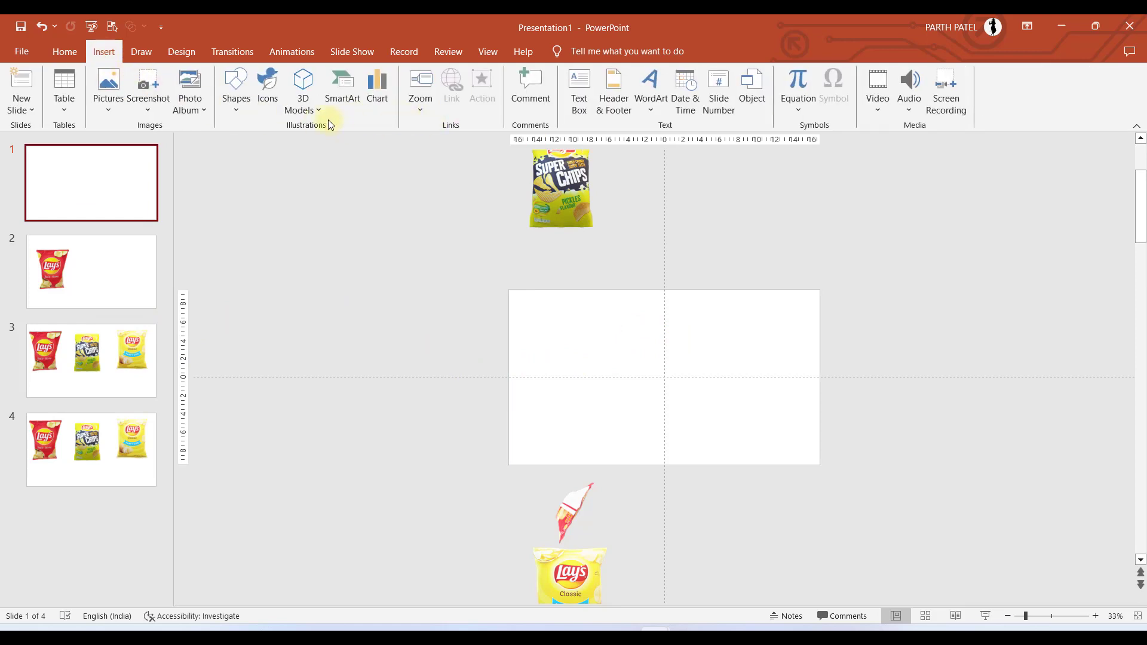
mouse_move(442, 108)
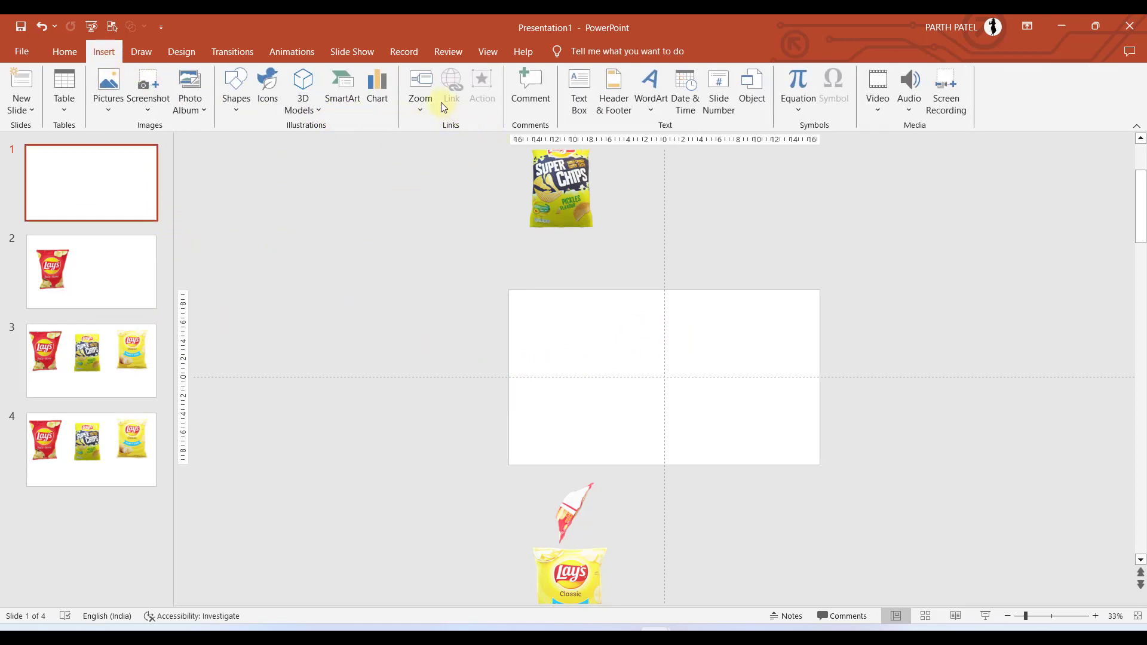
click(235, 88)
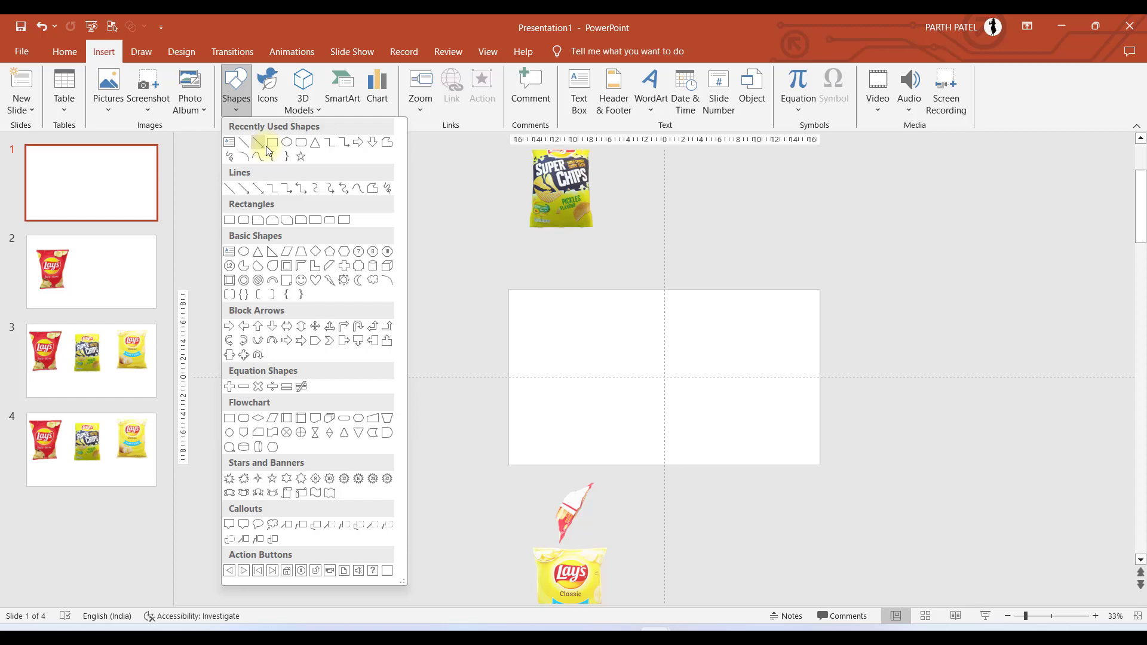
click(268, 143)
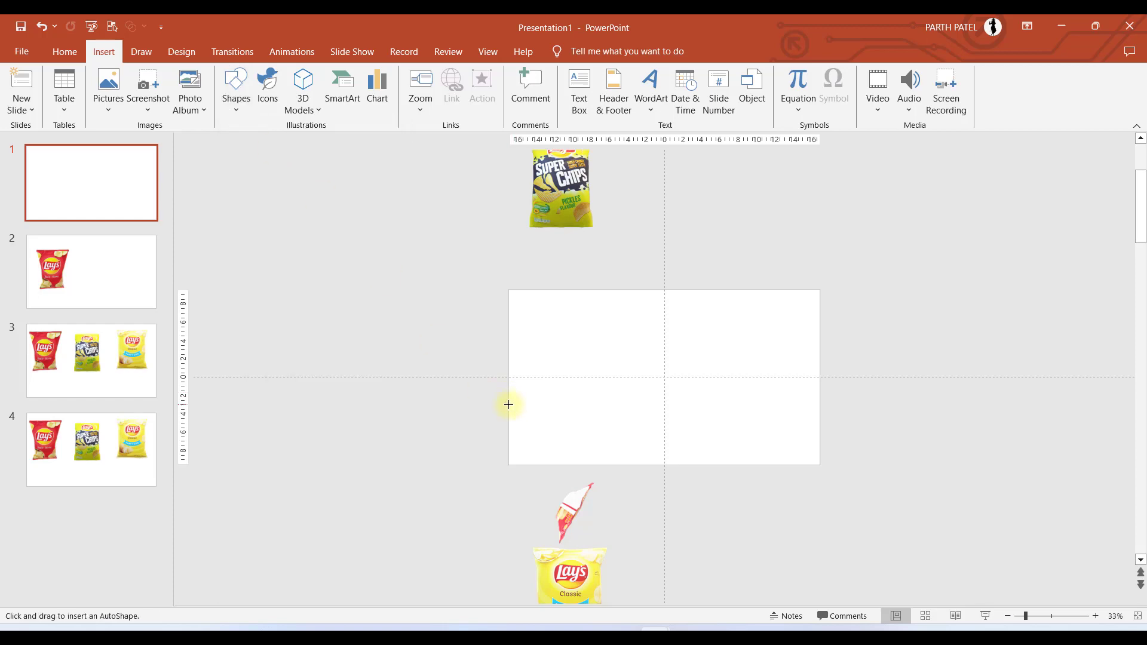
drag(509, 405, 814, 473)
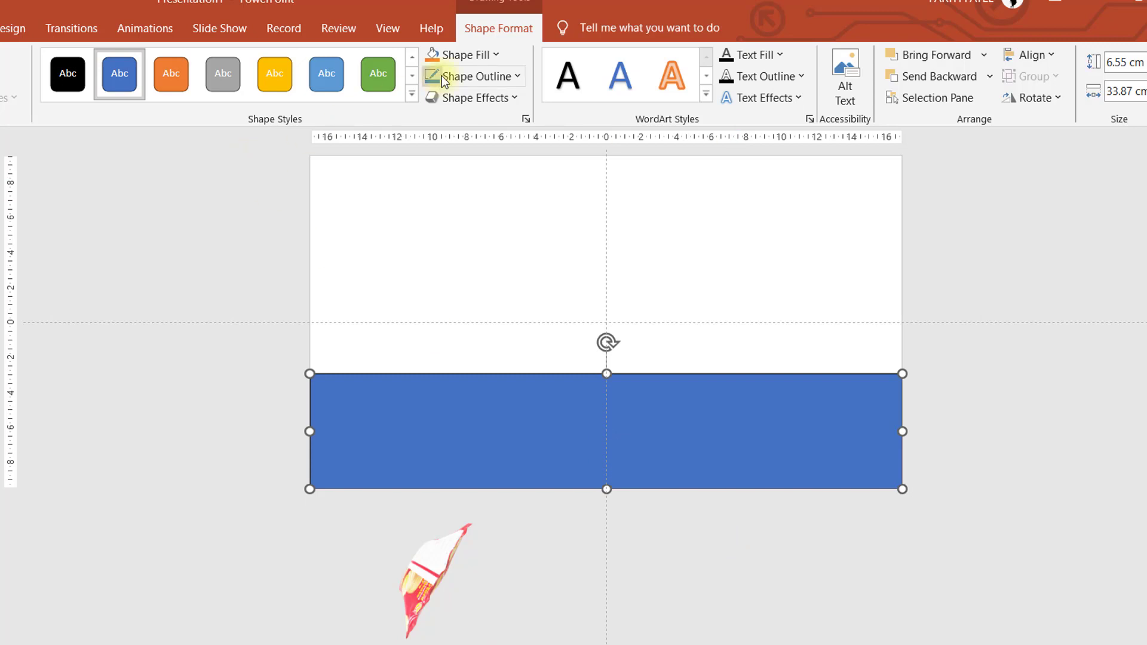
Fill the band with a pinkish red
click(432, 199)
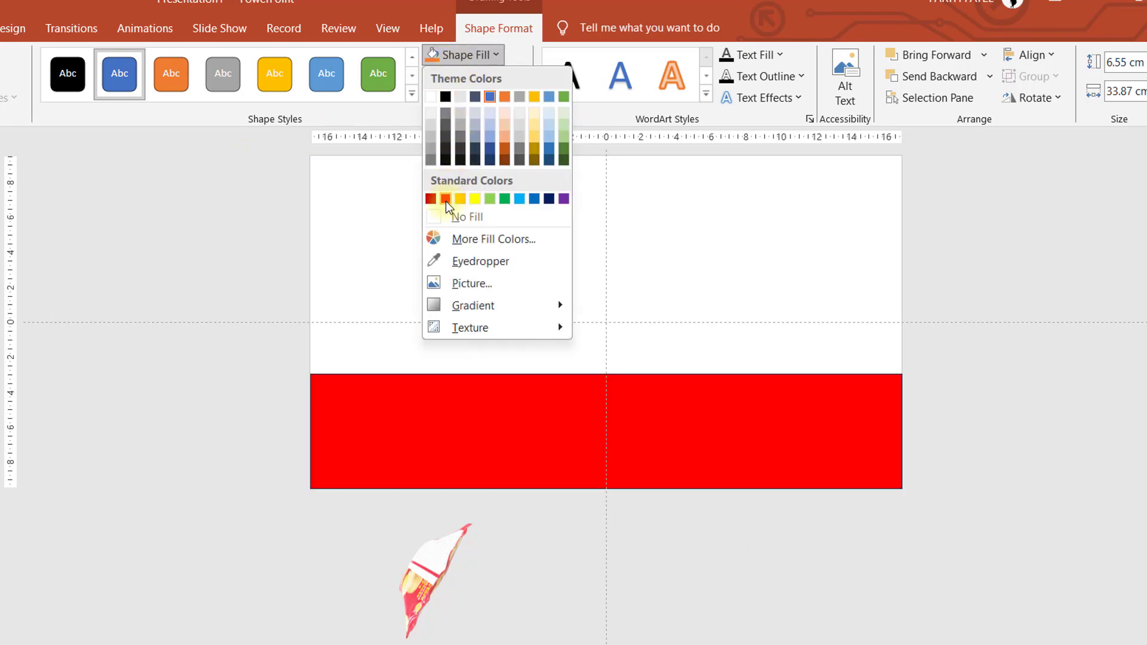
click(446, 198)
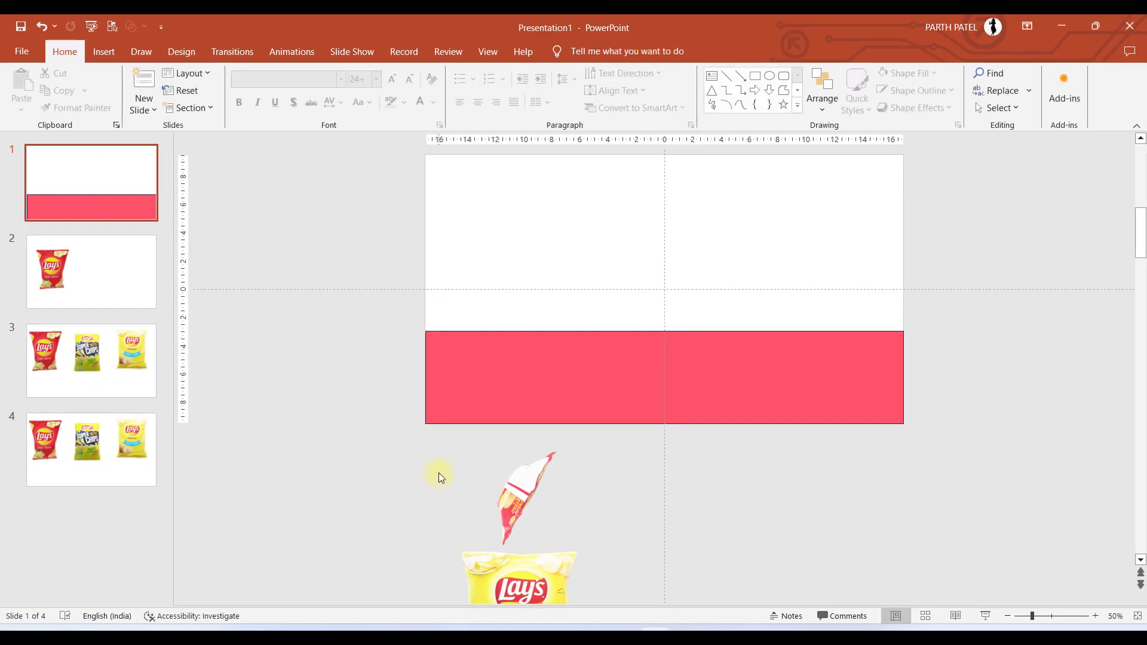
click(664, 377)
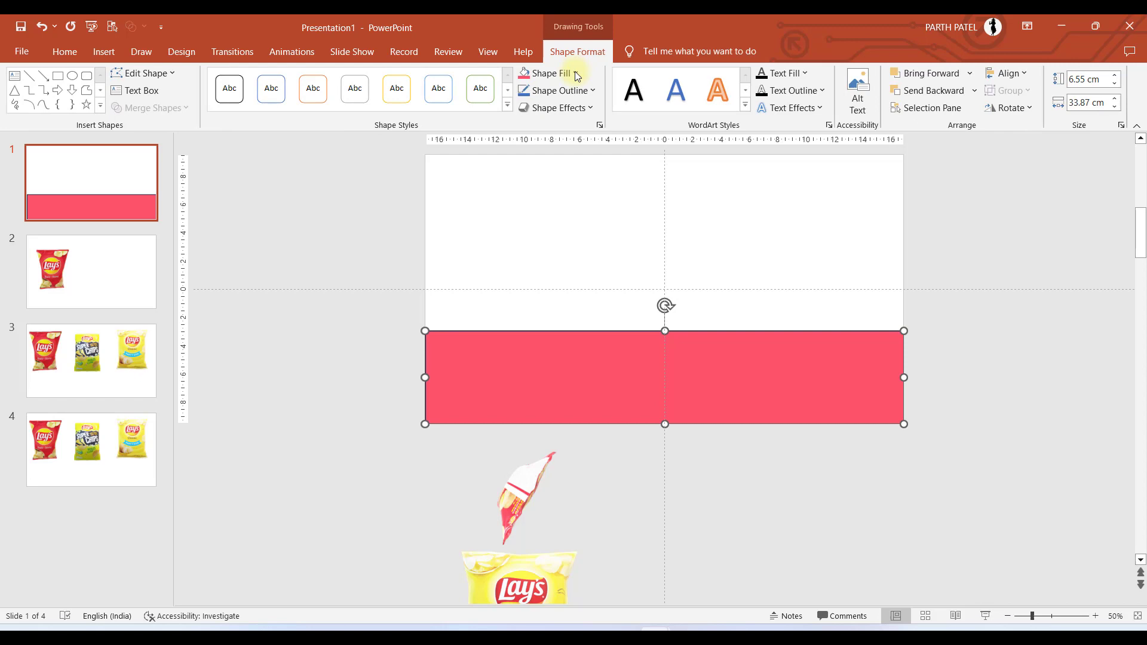
mouse_move(386, 371)
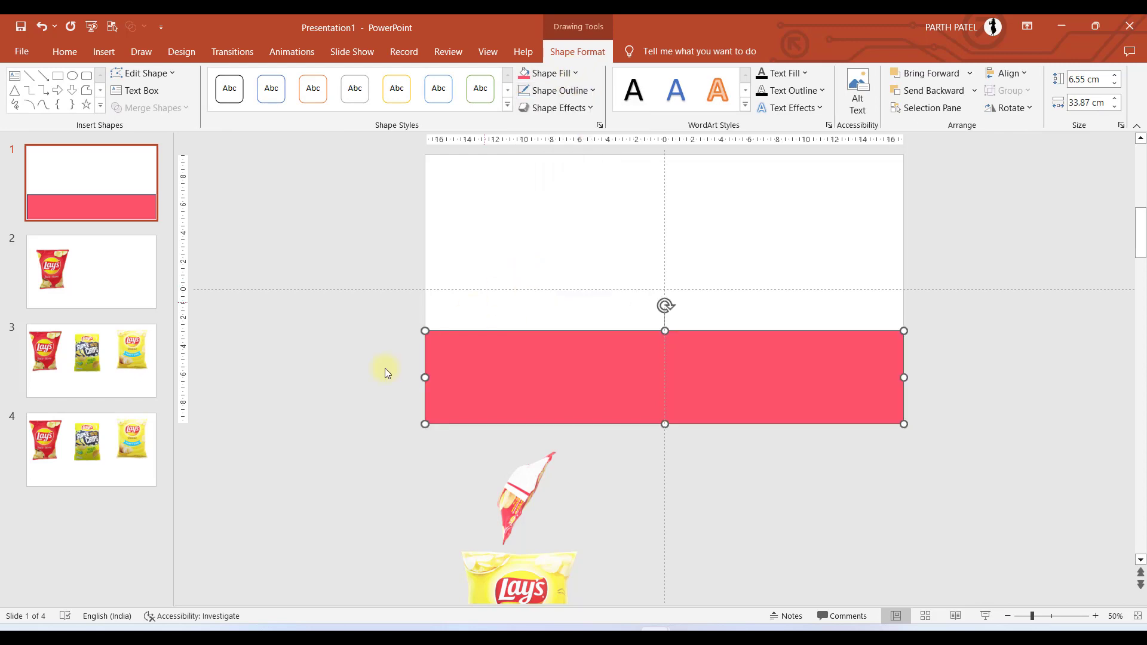
click(103, 51)
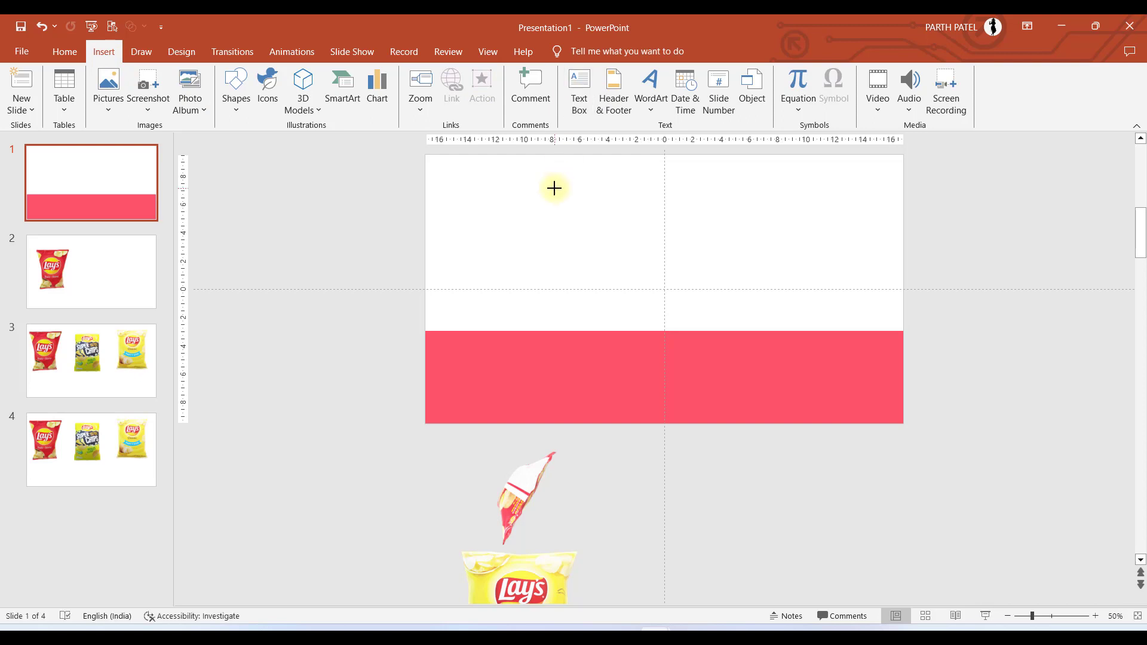
Add a HEADER text box in Arial Black above the band, then move to slide 2
click(555, 189)
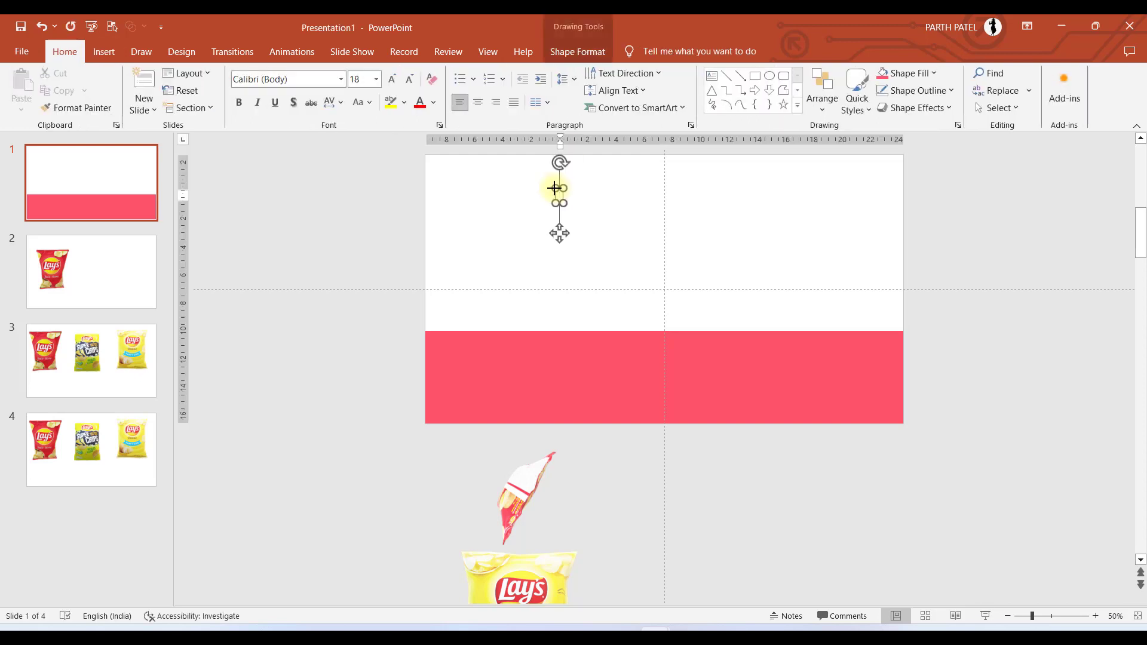
text(HEADER)
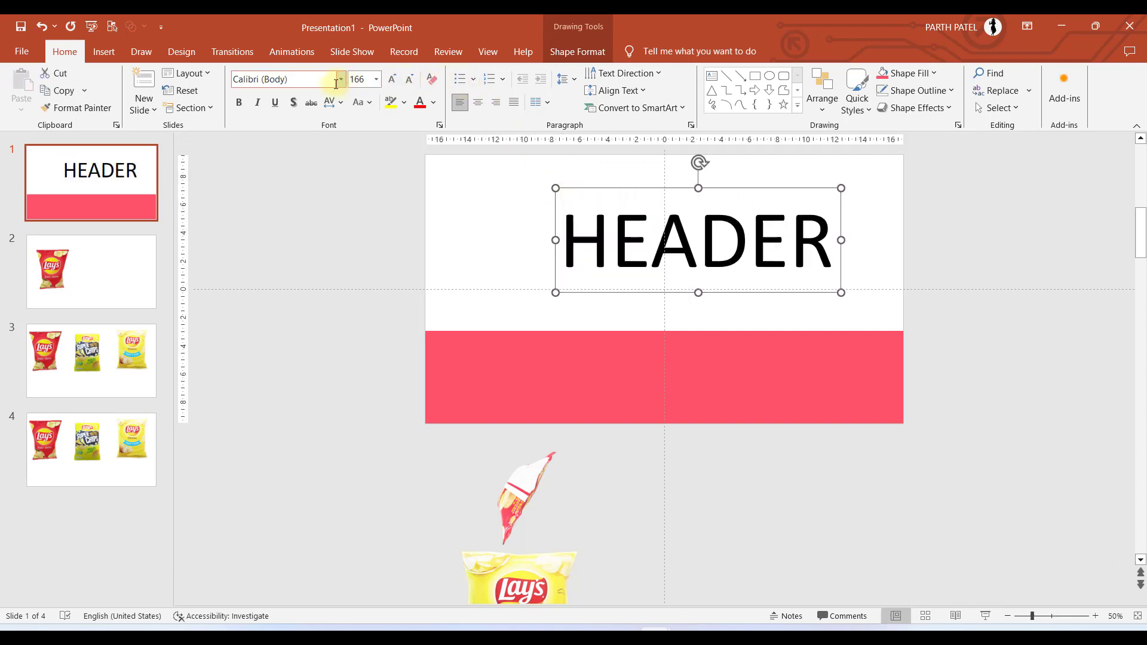
click(339, 79)
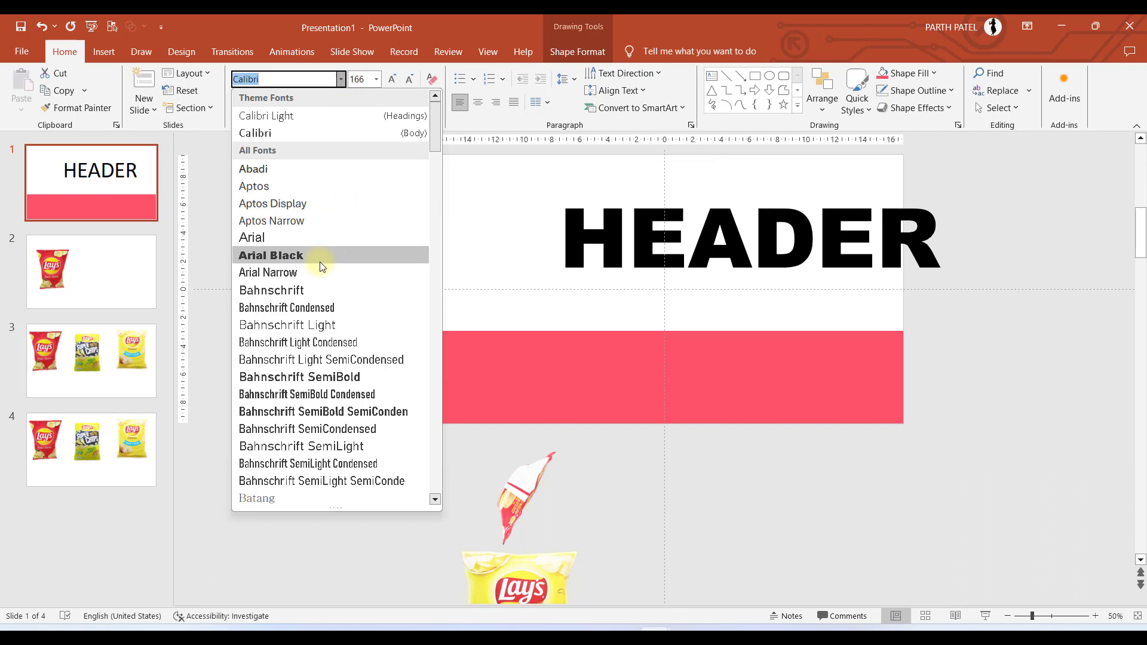
click(271, 254)
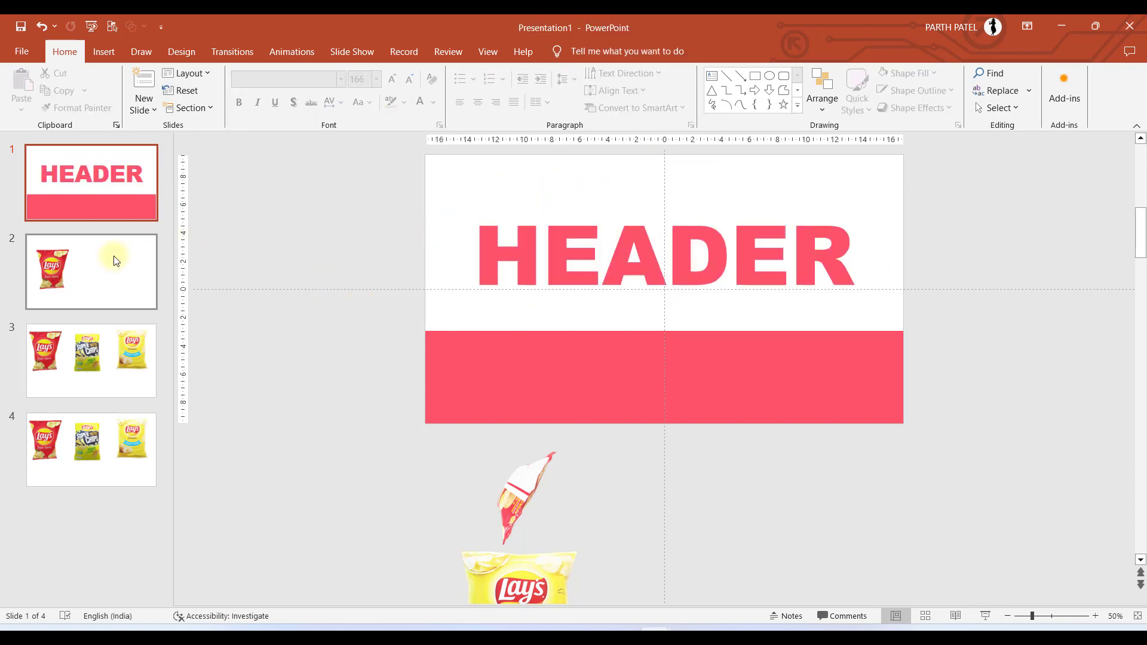
click(91, 271)
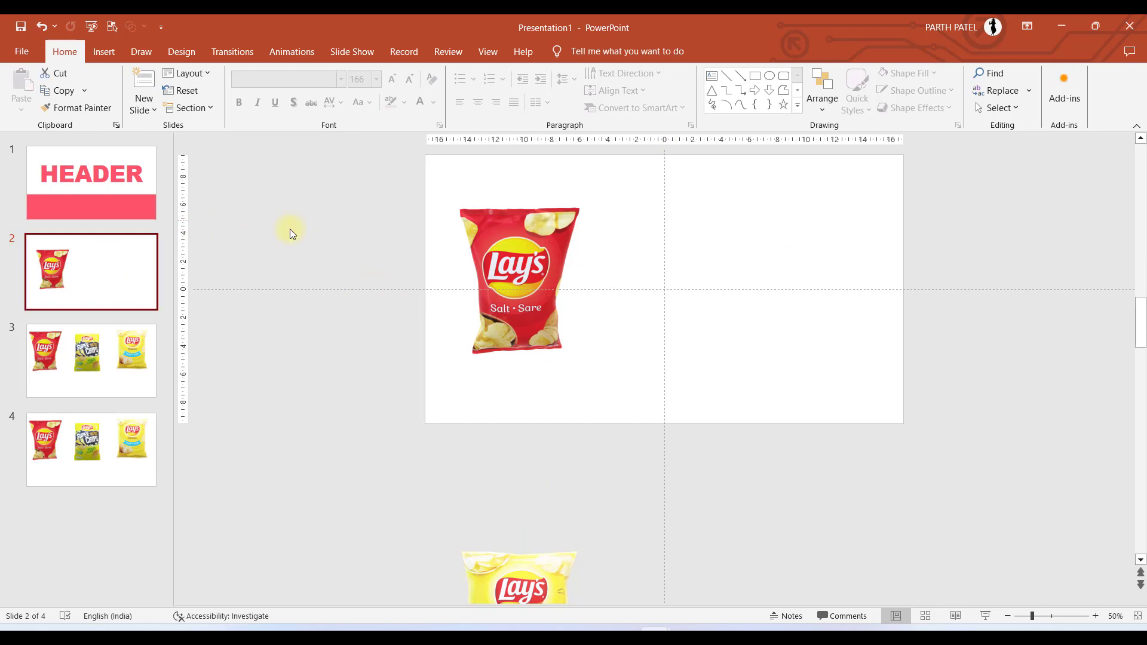
Copy the pink band from slide 1 and bring the parked Salt bag onto slide 2
click(91, 182)
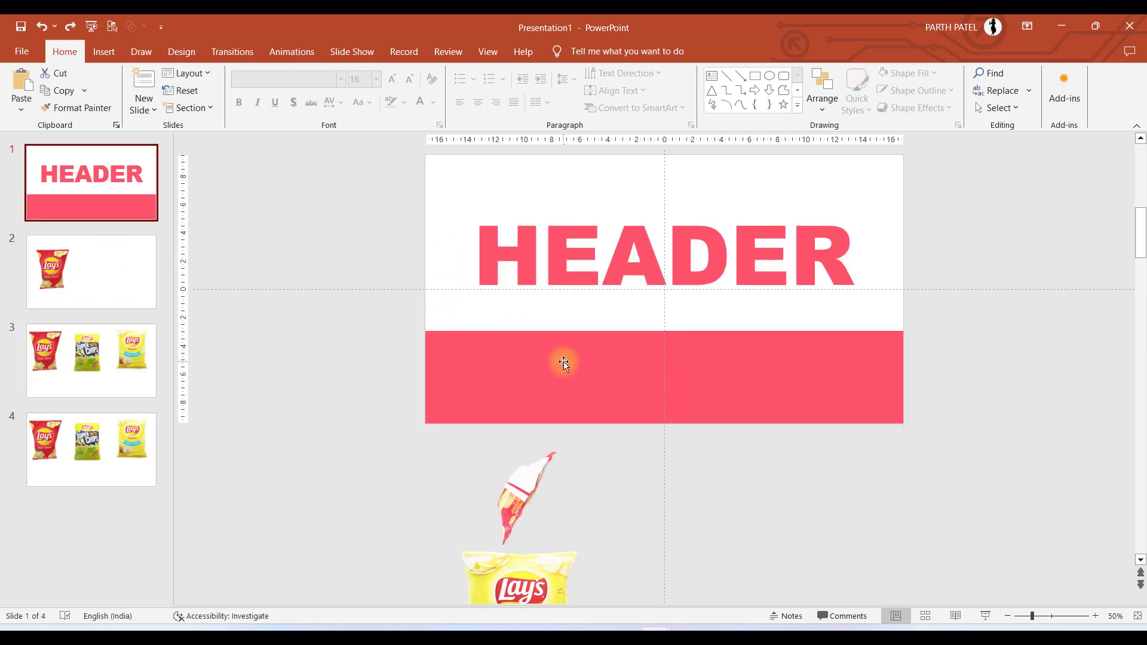
click(563, 377)
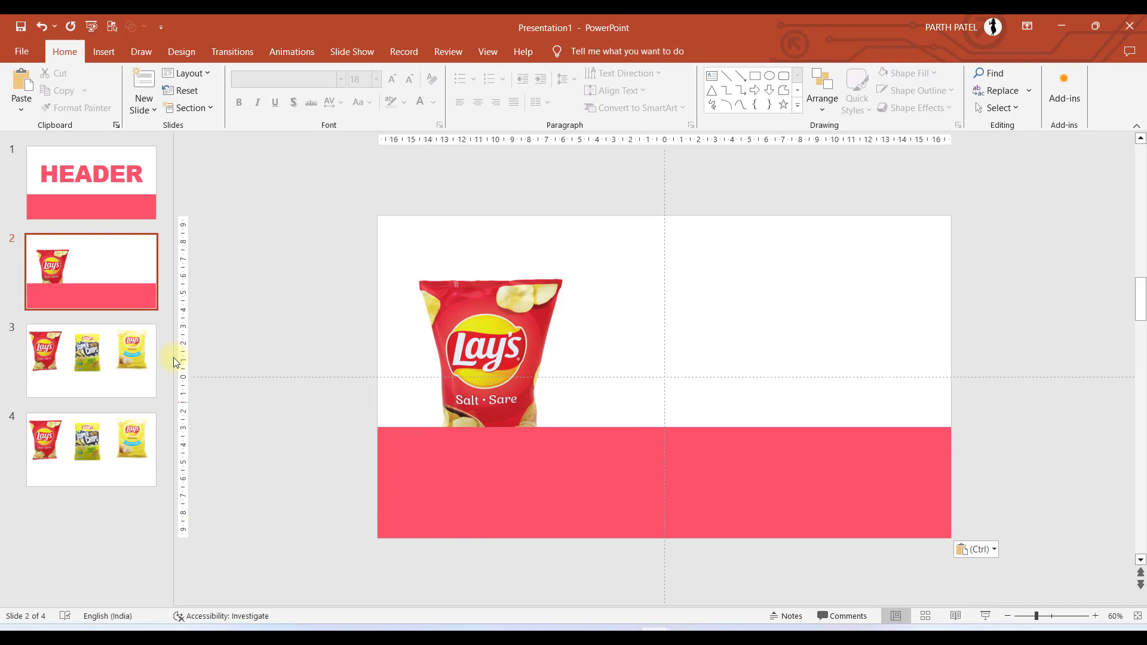
click(91, 182)
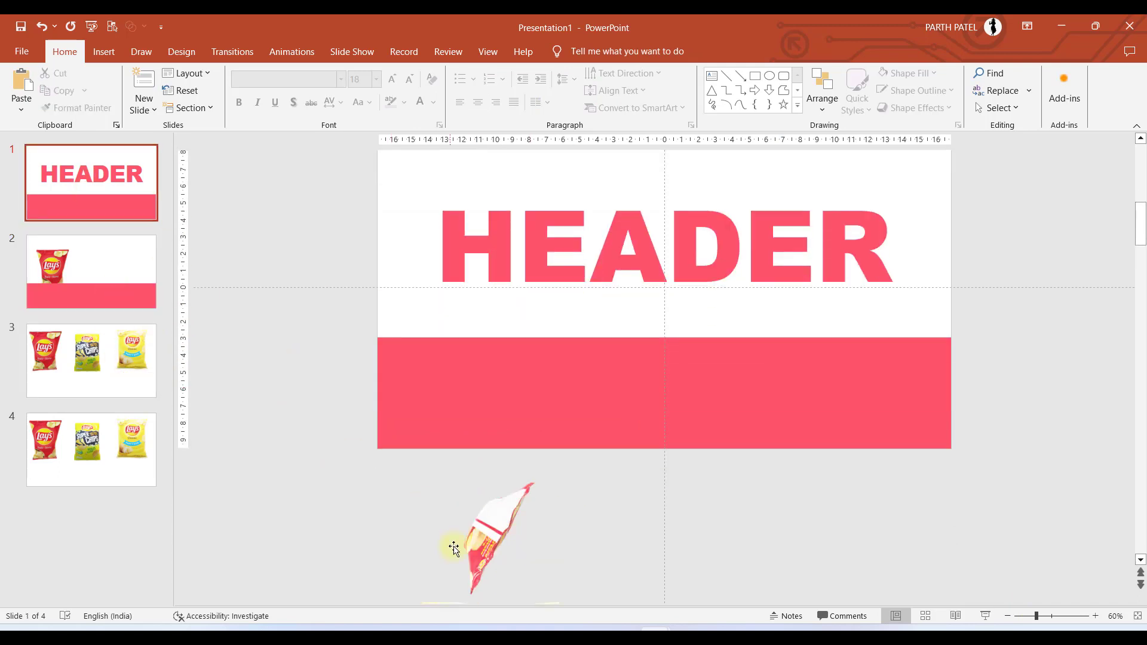
click(483, 556)
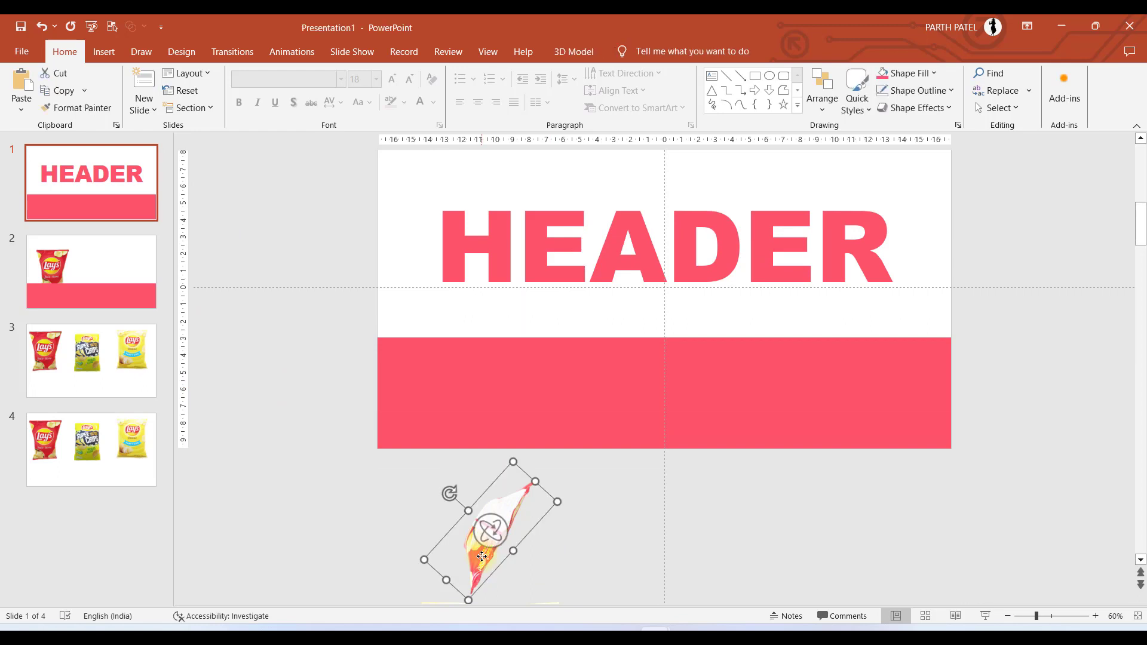
click(91, 272)
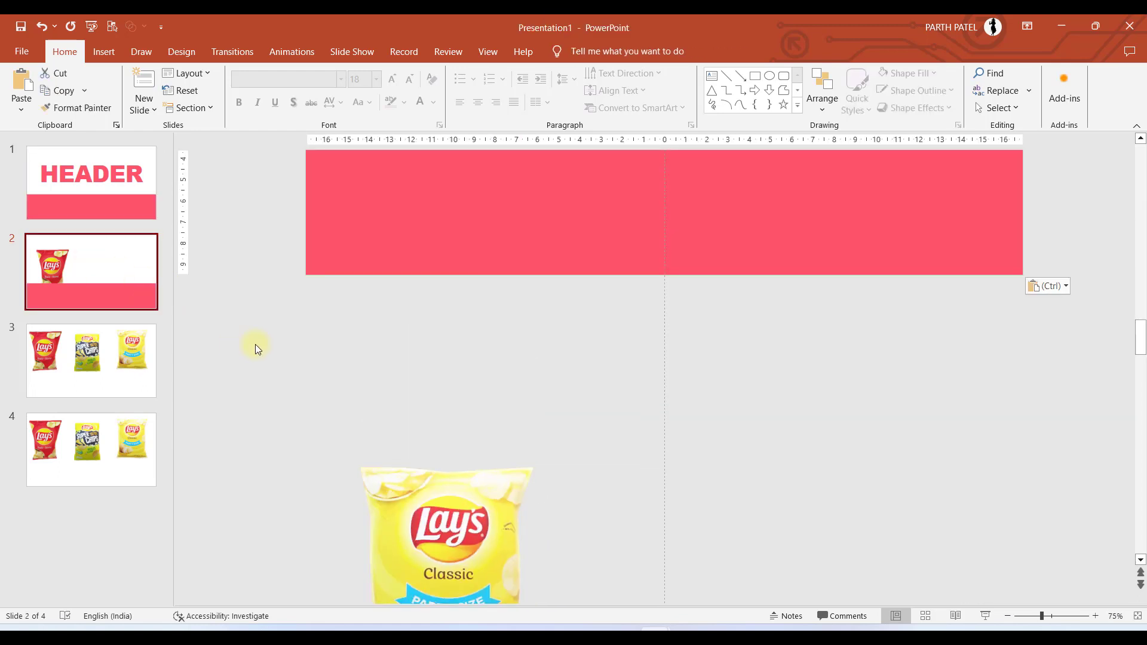
Move the Salt bag above the band and tilt it to an angled 3D view
drag(446, 534, 446, 358)
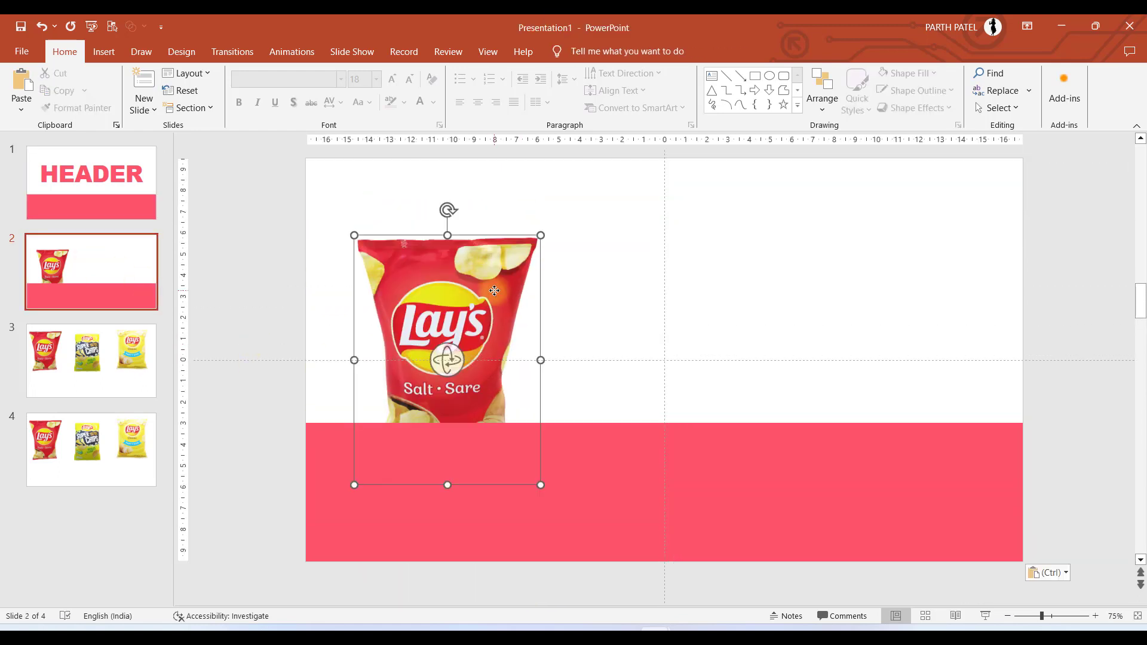
right_click(494, 291)
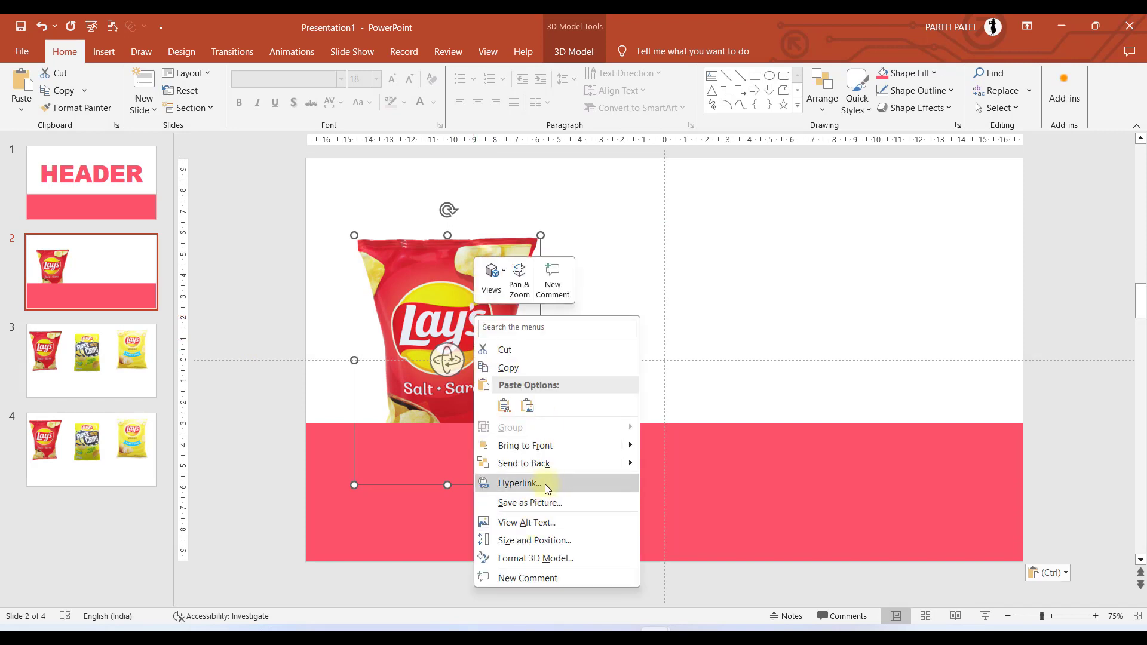
click(557, 452)
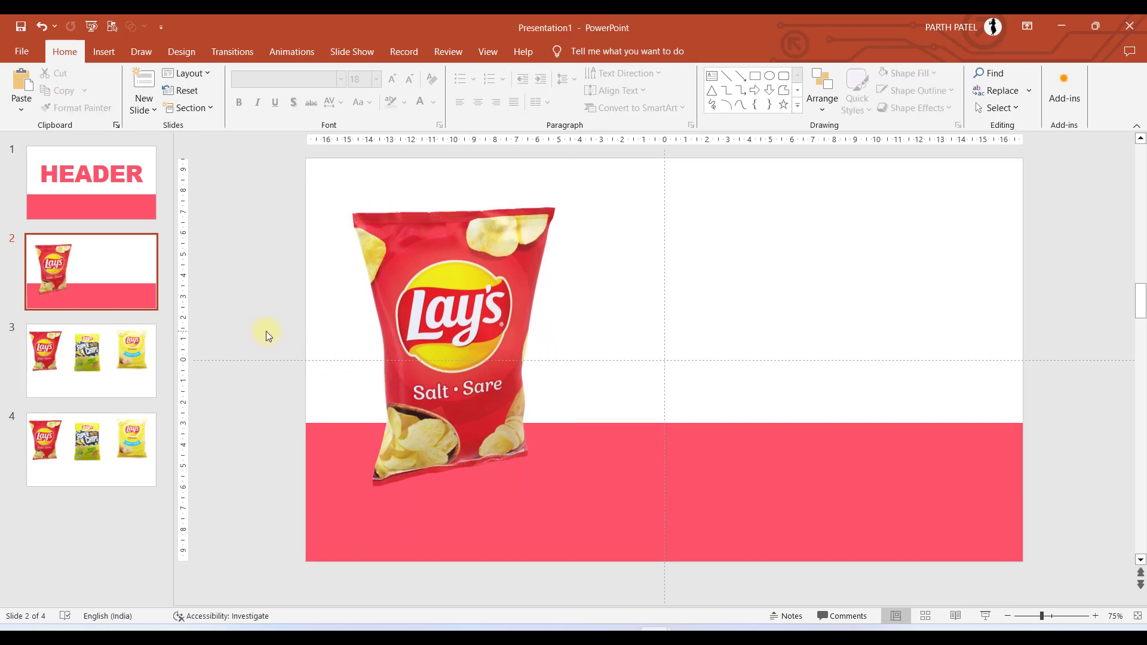
click(91, 361)
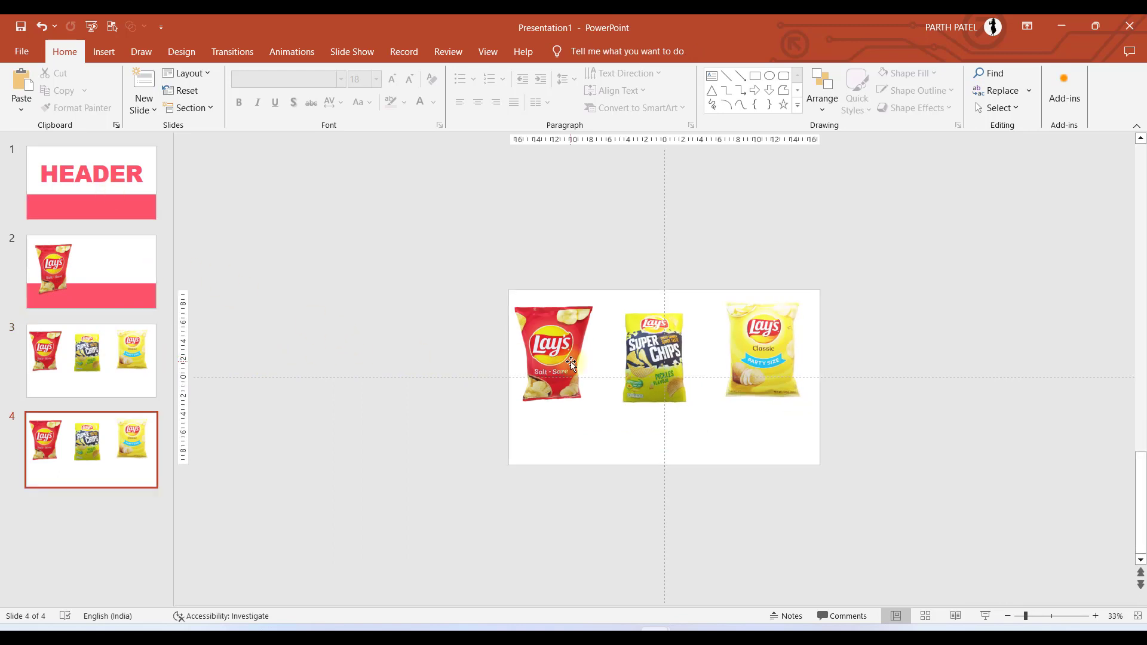
Move the Salt and Super Chips bags off slide 3 and position the Classic bag on the slide
drag(552, 354, 563, 263)
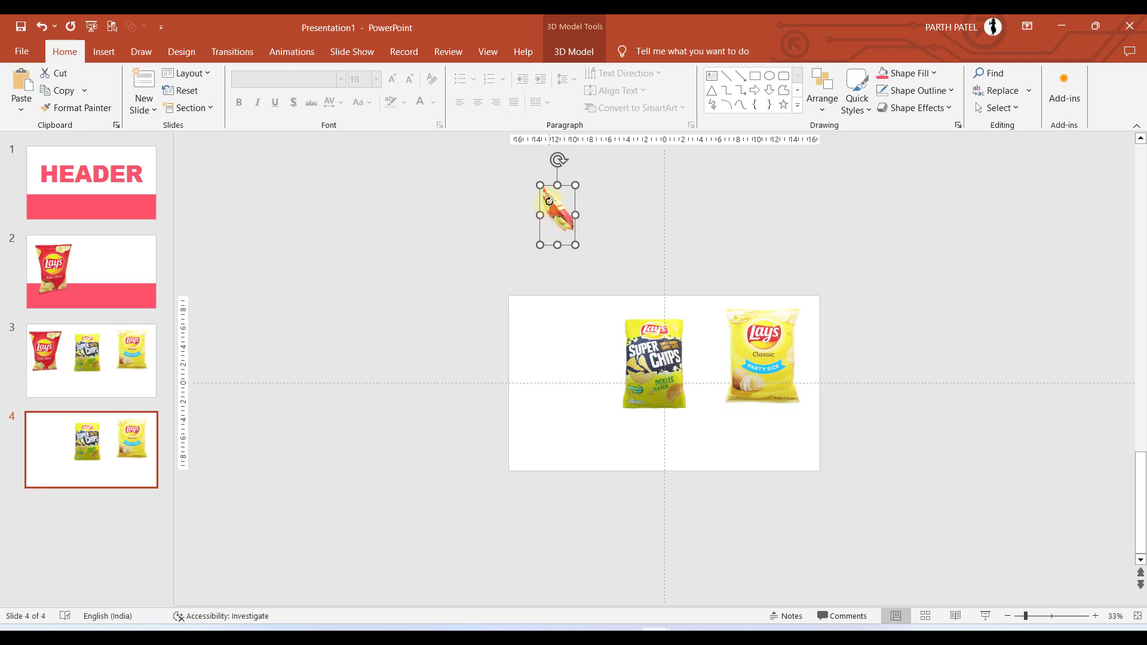
drag(556, 212, 552, 245)
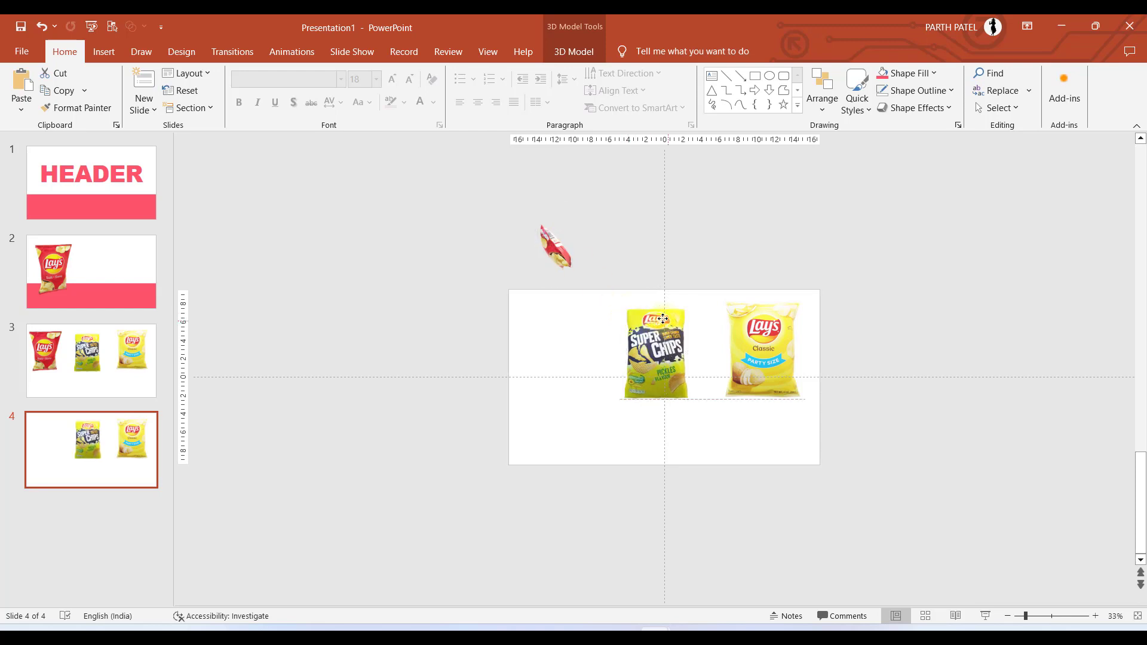
drag(656, 352, 519, 264)
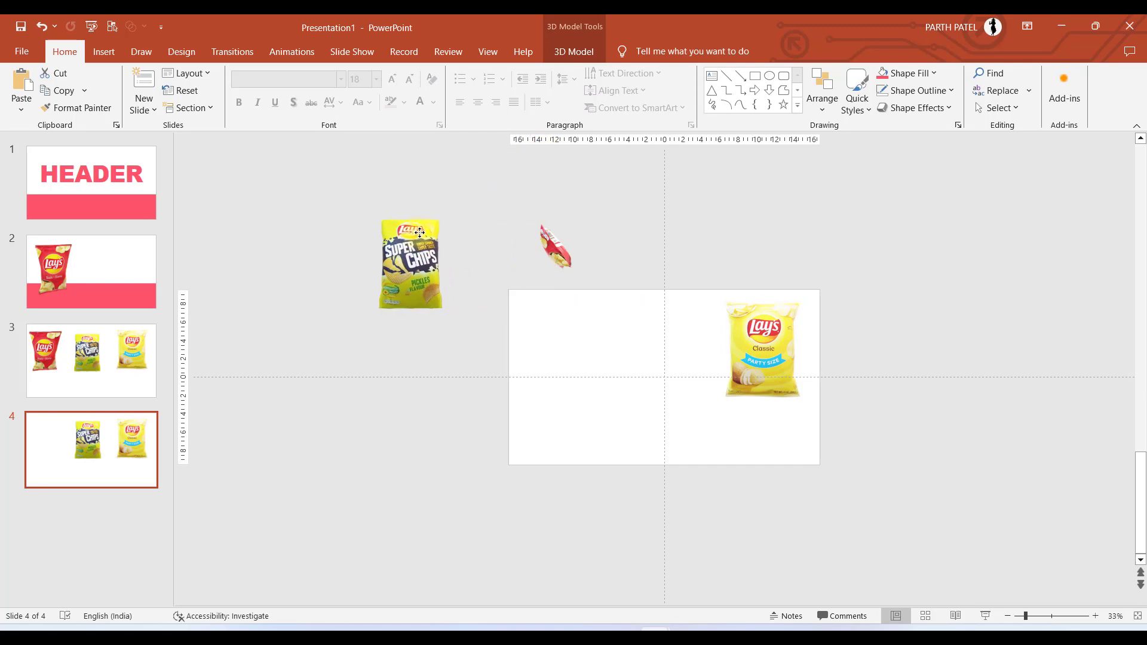
drag(411, 265, 364, 251)
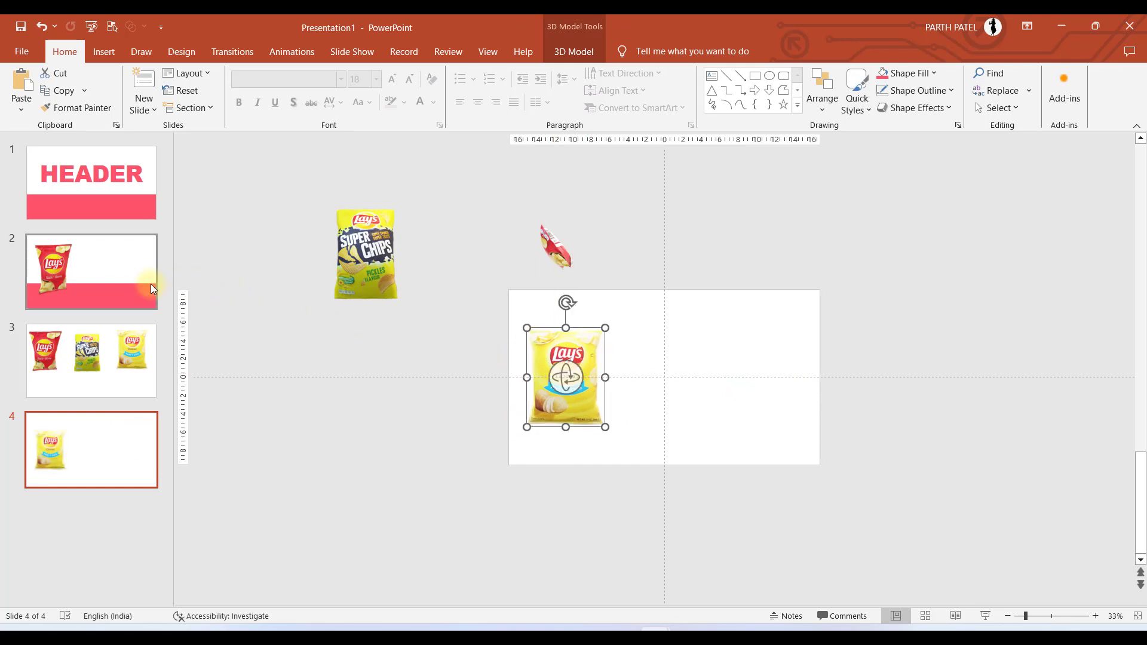
click(91, 272)
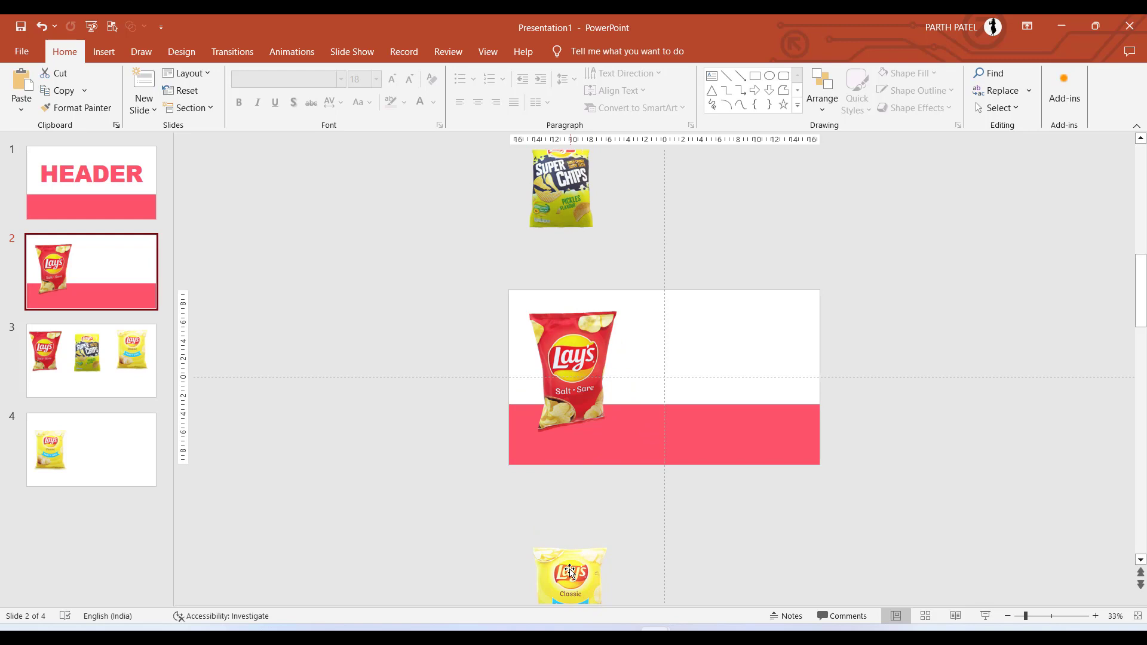
click(91, 360)
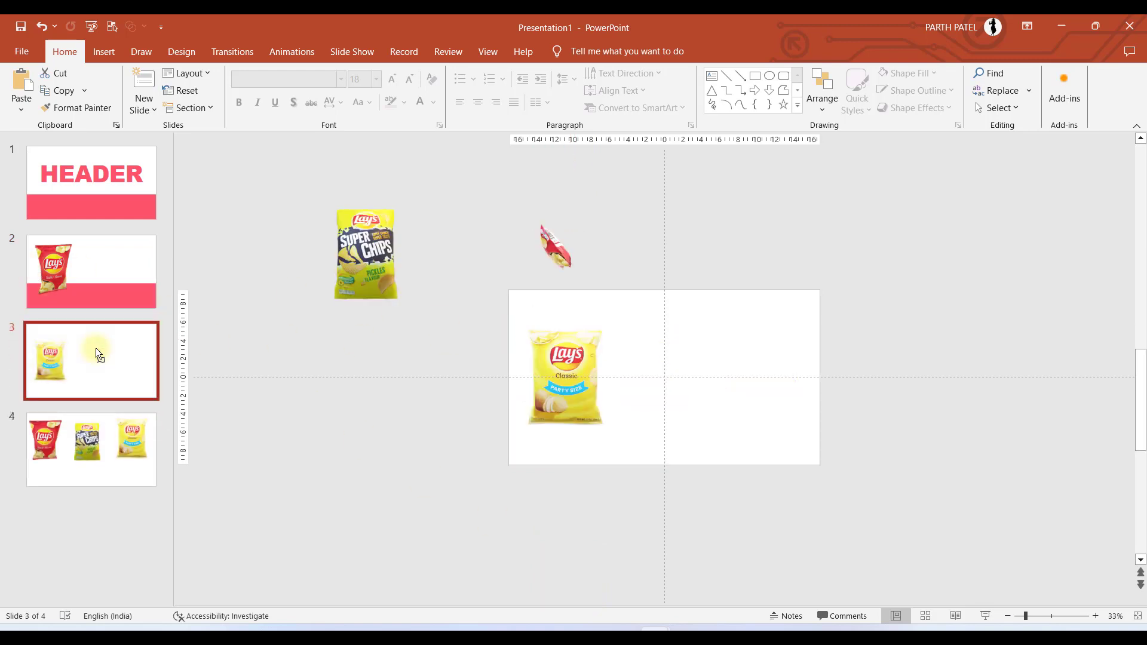
click(564, 377)
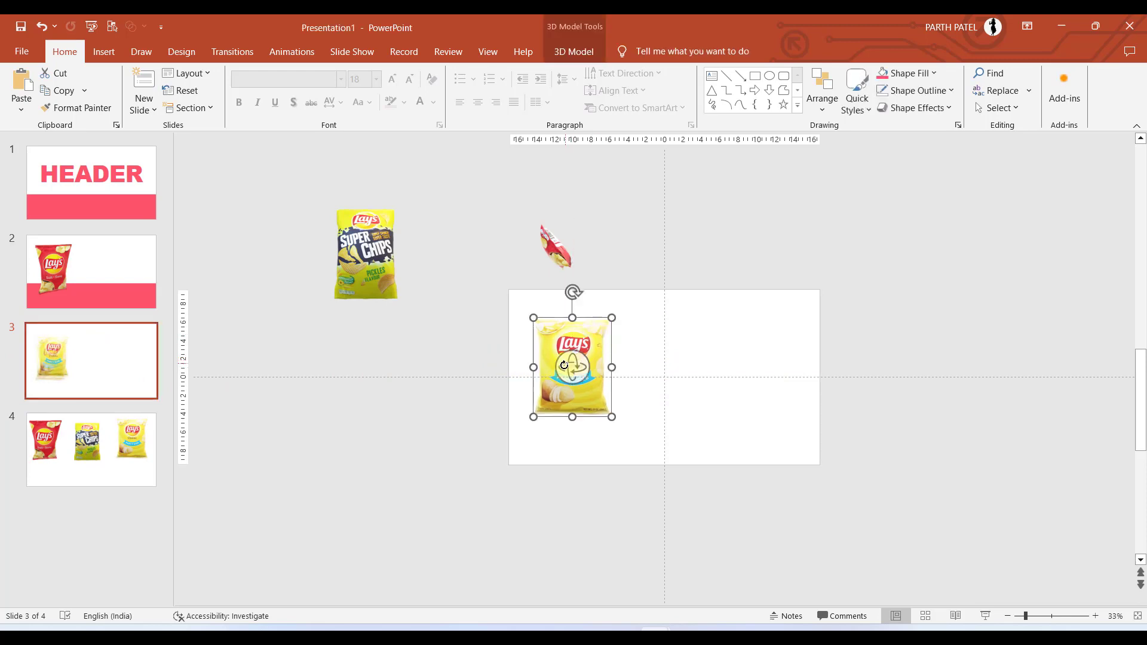
Paste slide 2's band onto slide 3 and recolour it yellow
click(91, 271)
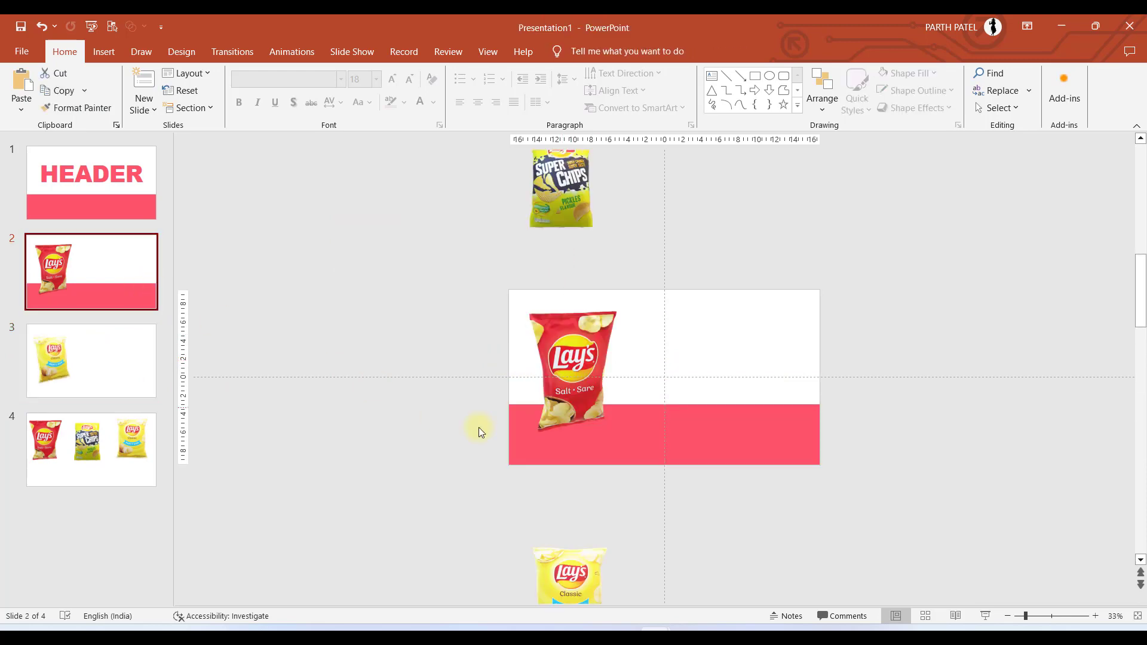
click(658, 434)
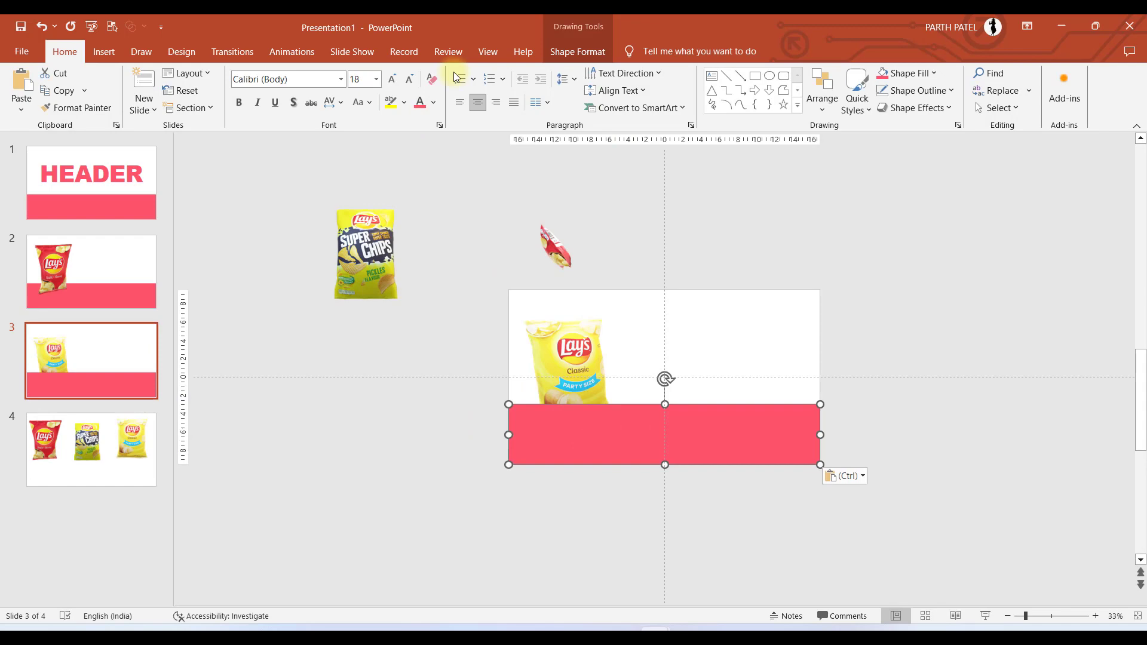
click(577, 52)
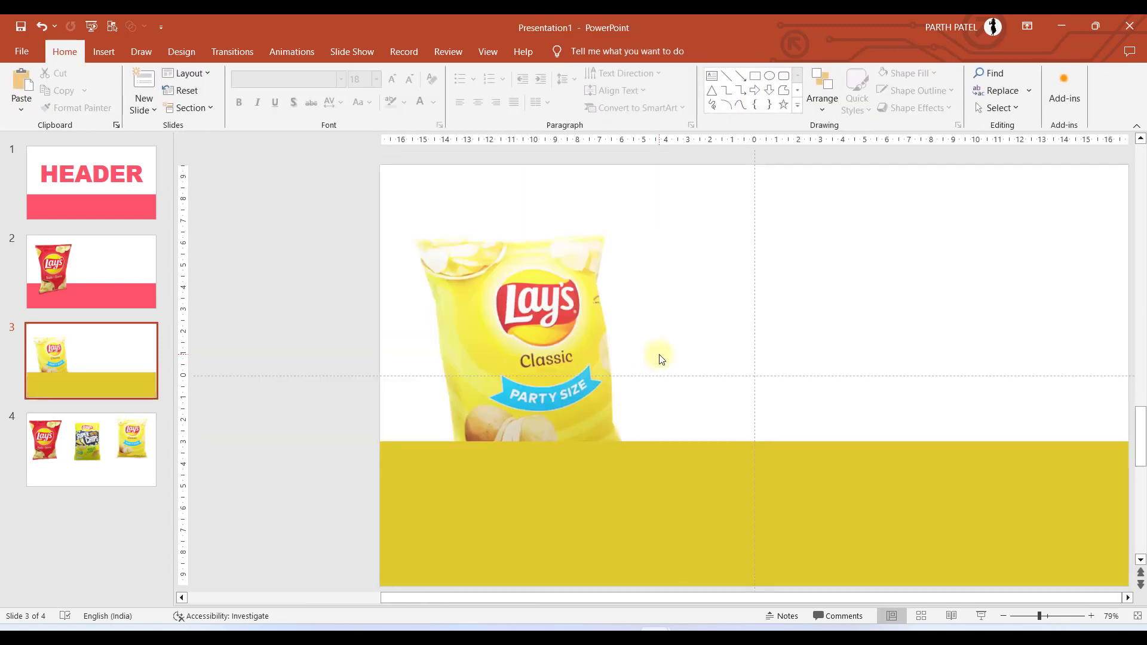
right_click(658, 359)
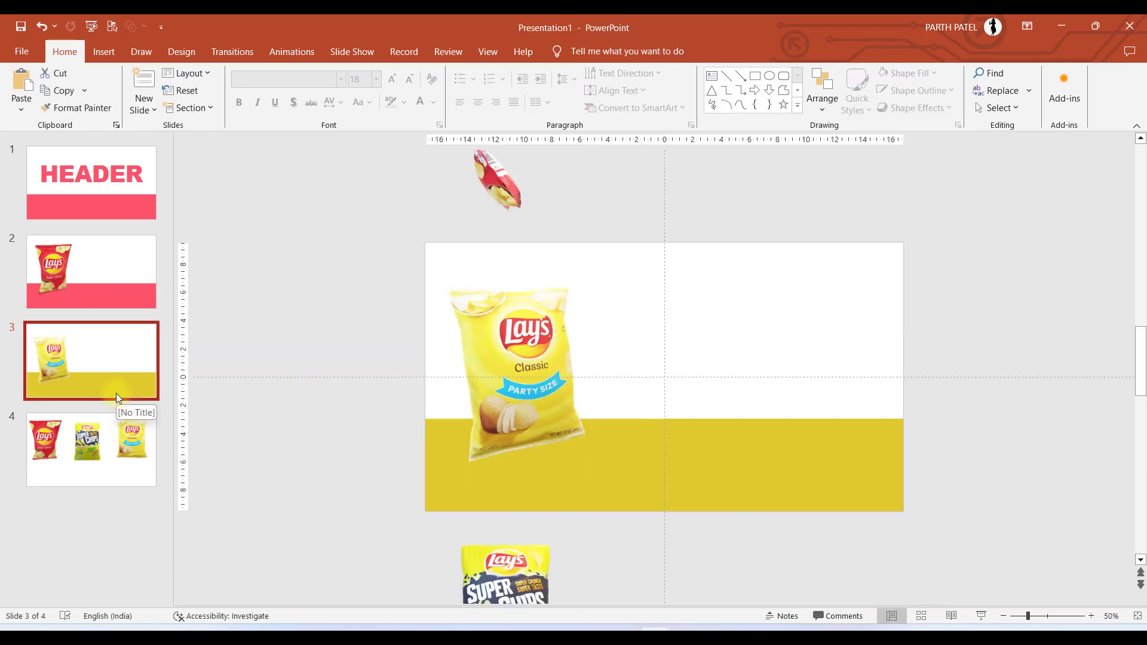
click(91, 449)
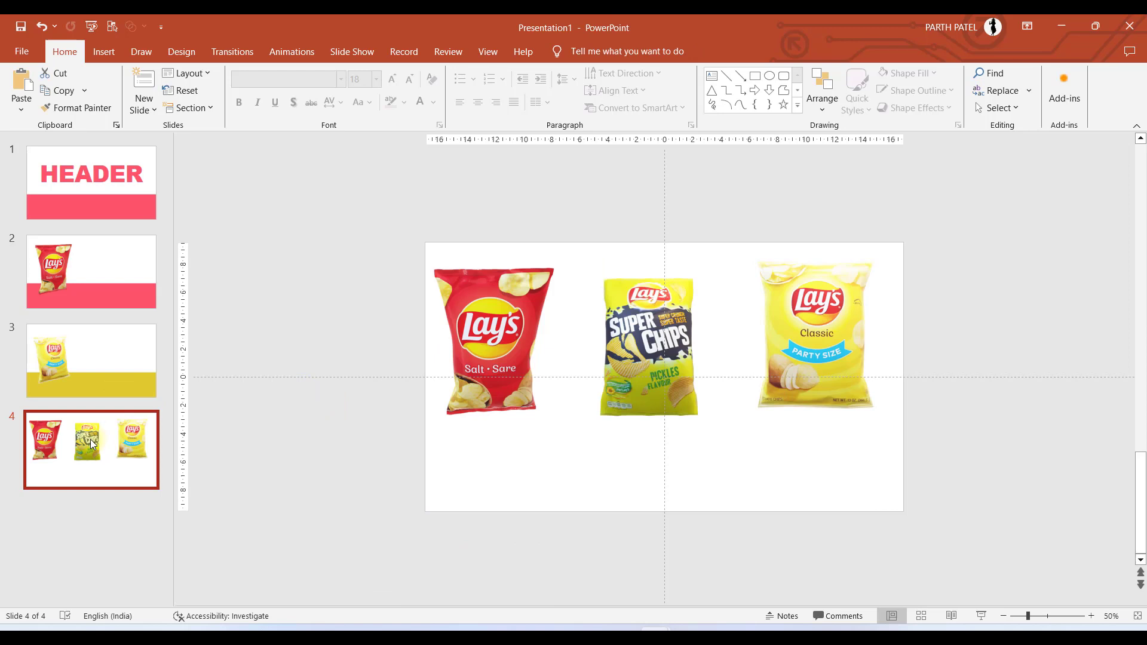
Move the Salt bag off slide 4 and position the Super Chips bag on the slide
drag(493, 340, 315, 289)
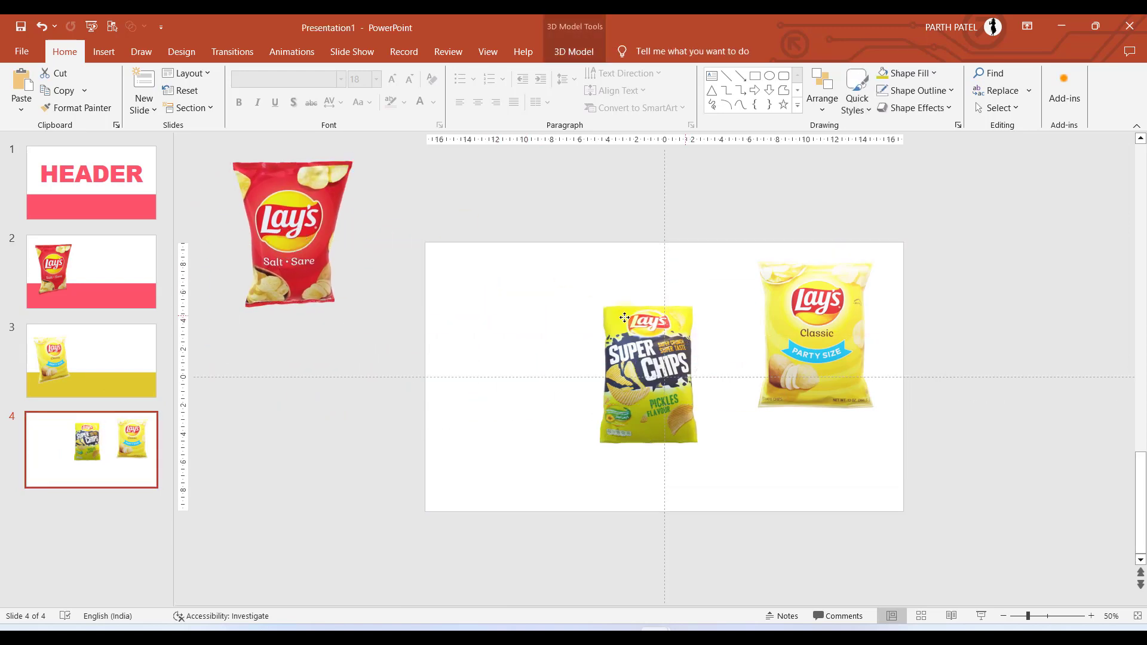
drag(647, 369, 532, 365)
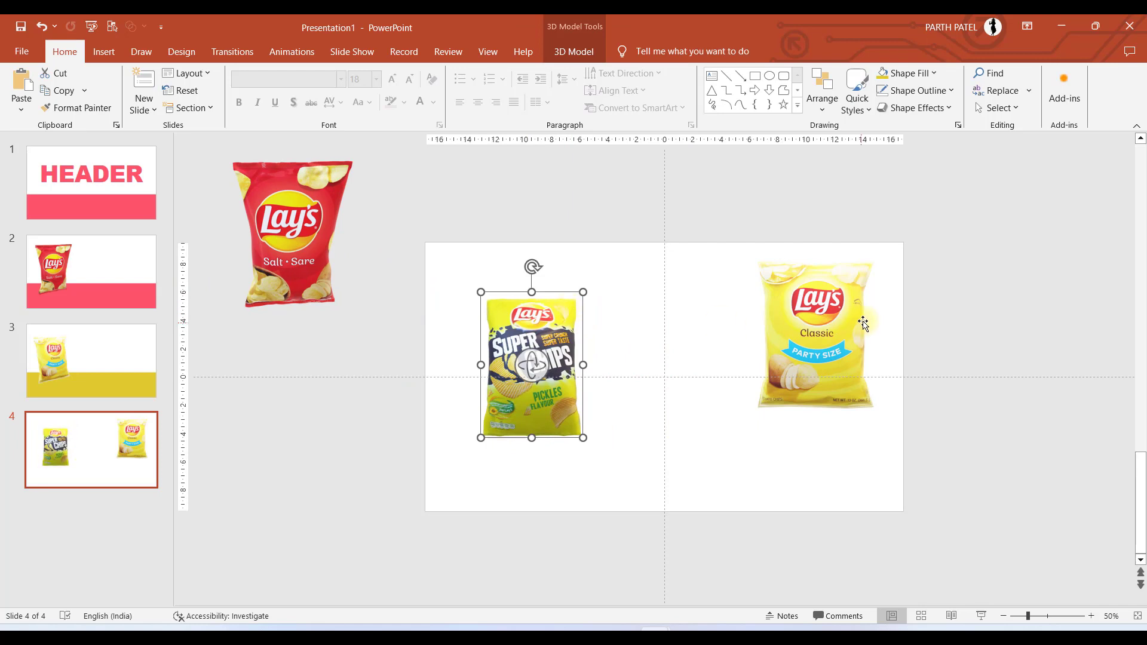
click(91, 272)
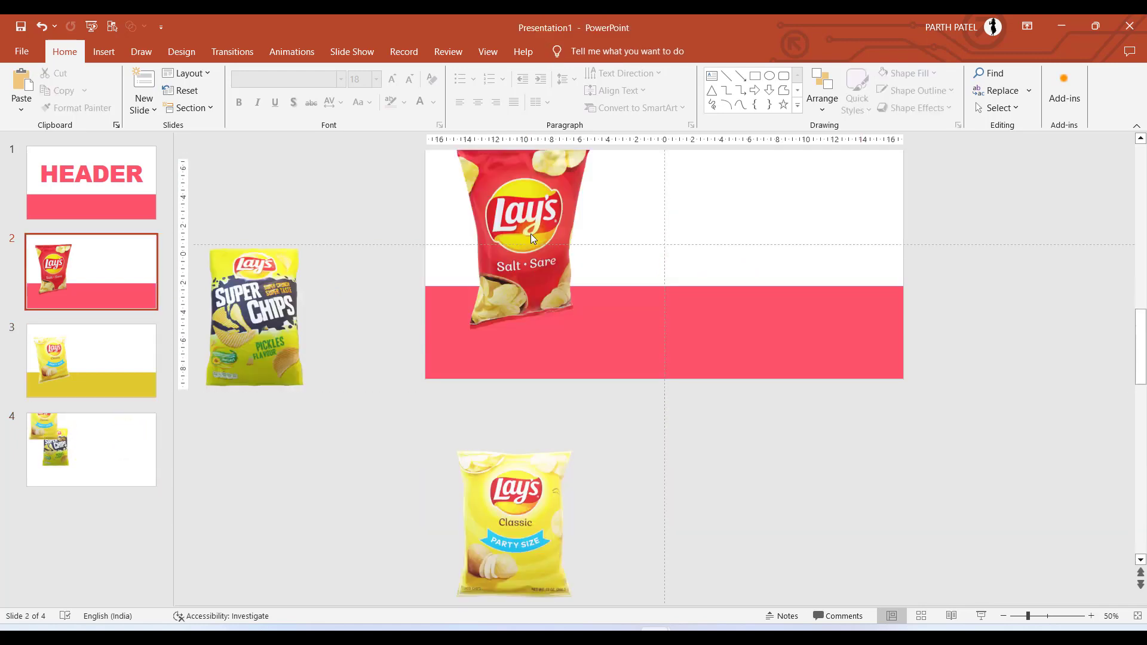
click(90, 449)
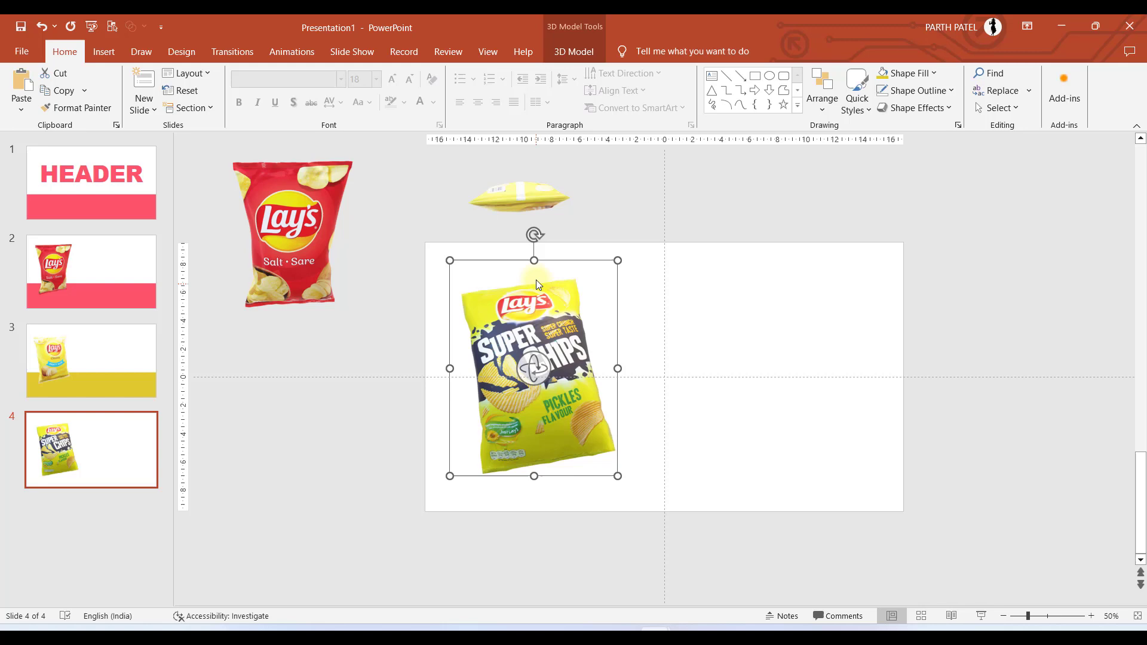
Paste slide 3's band onto slide 4 and recolour it green
click(91, 360)
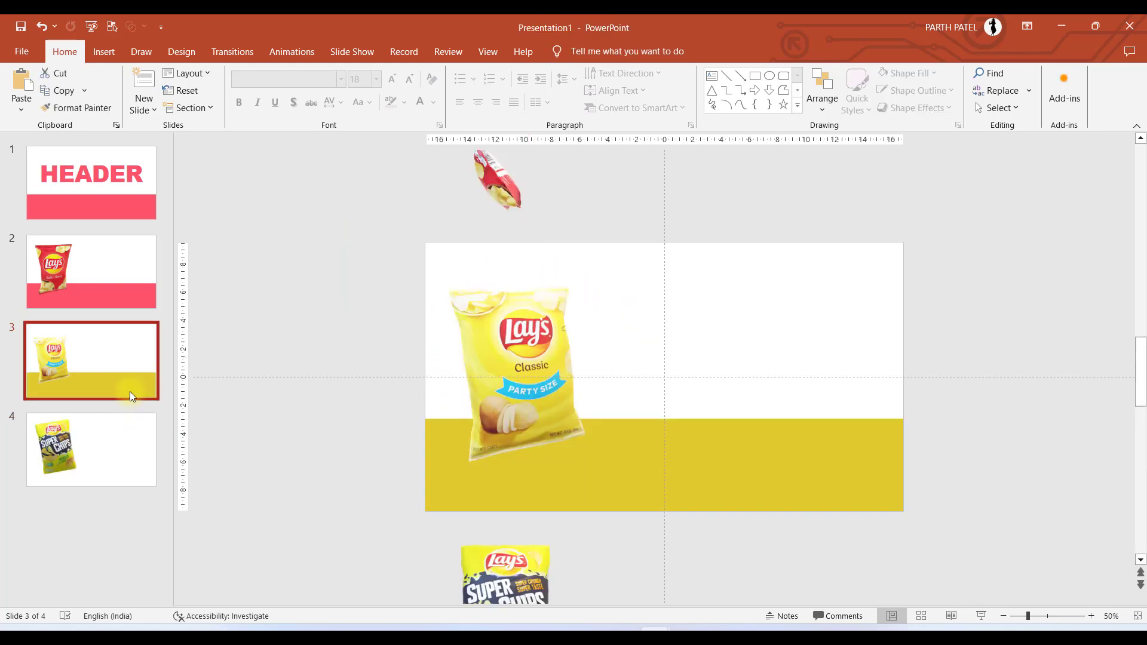
click(728, 467)
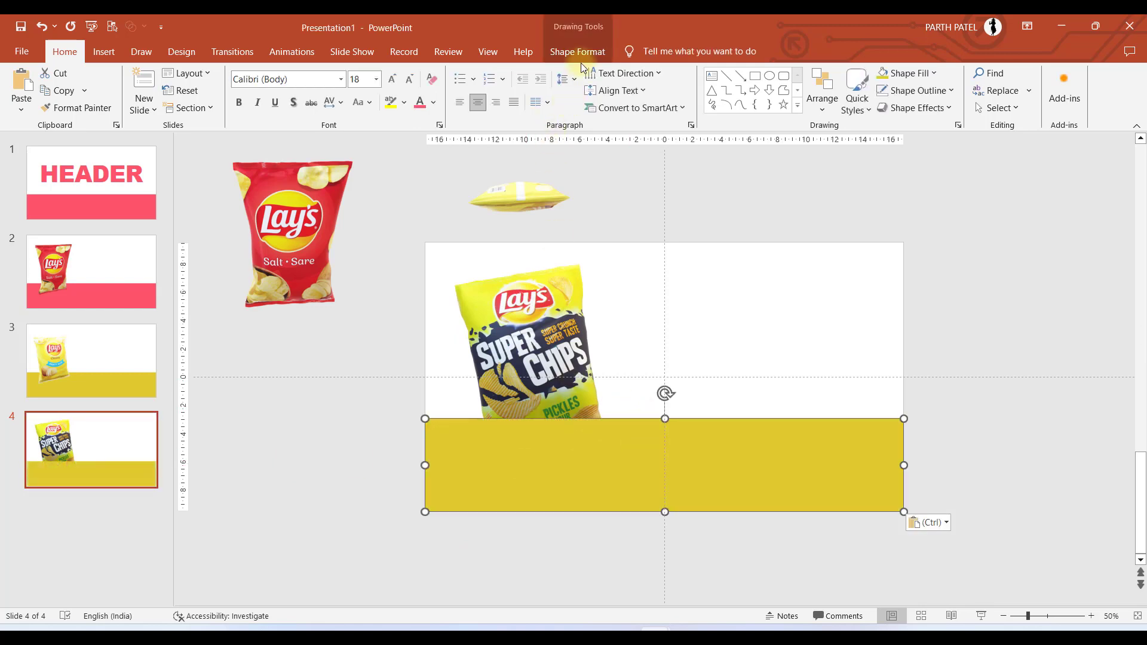
click(547, 72)
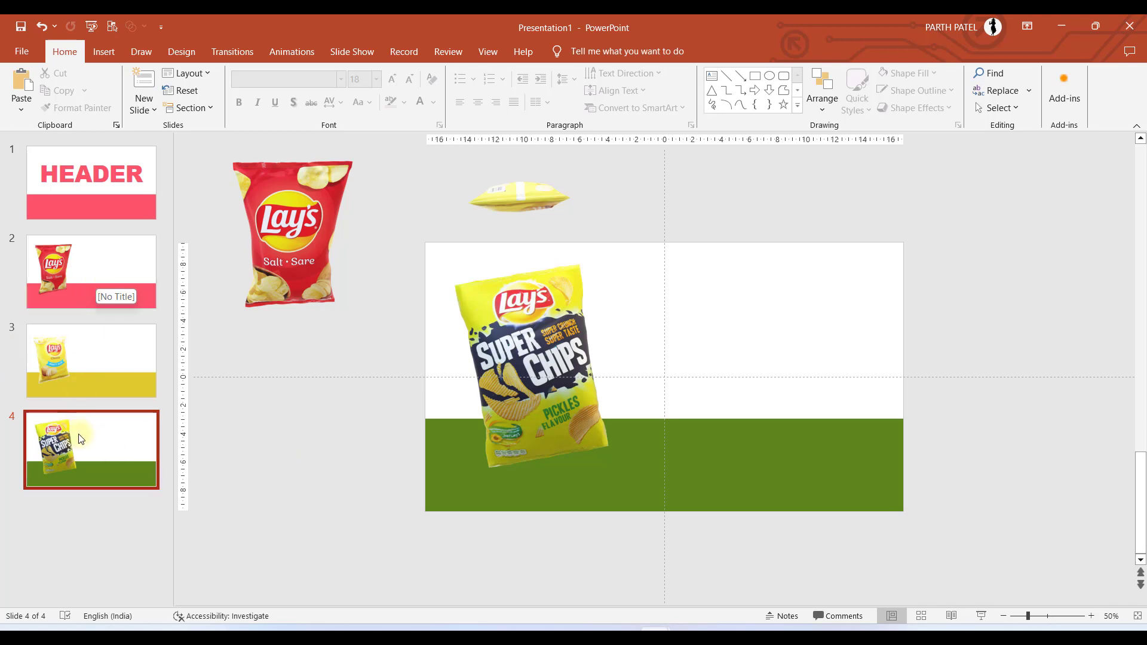
Copy the HEADER text box onto slide 2 and retype it as SALTY
click(91, 271)
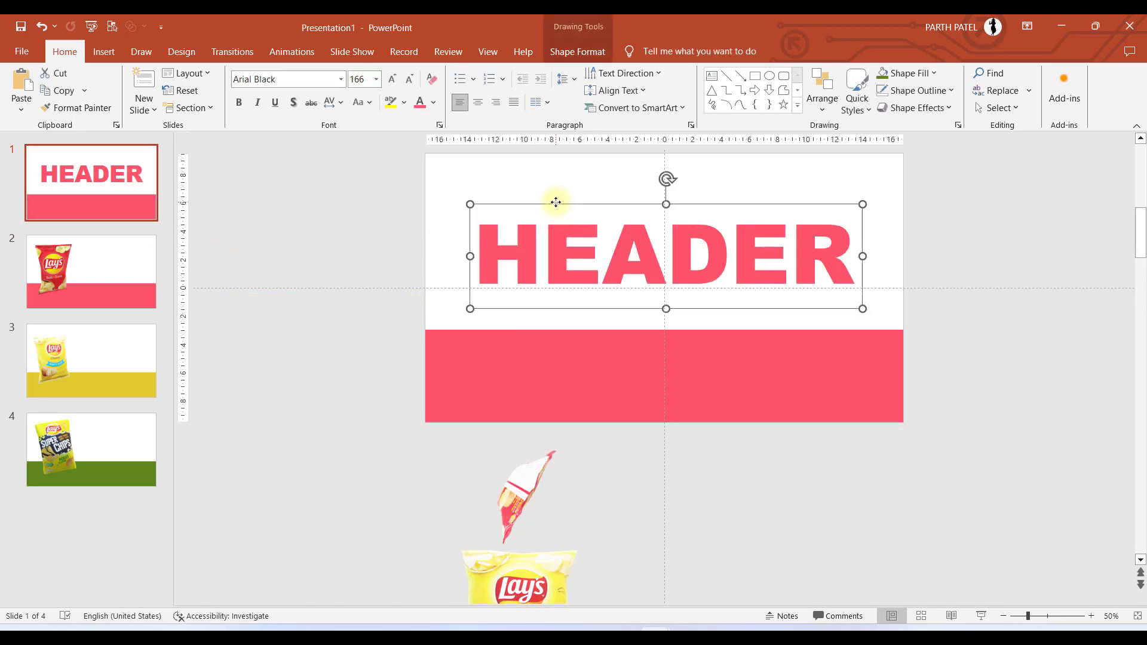
click(91, 271)
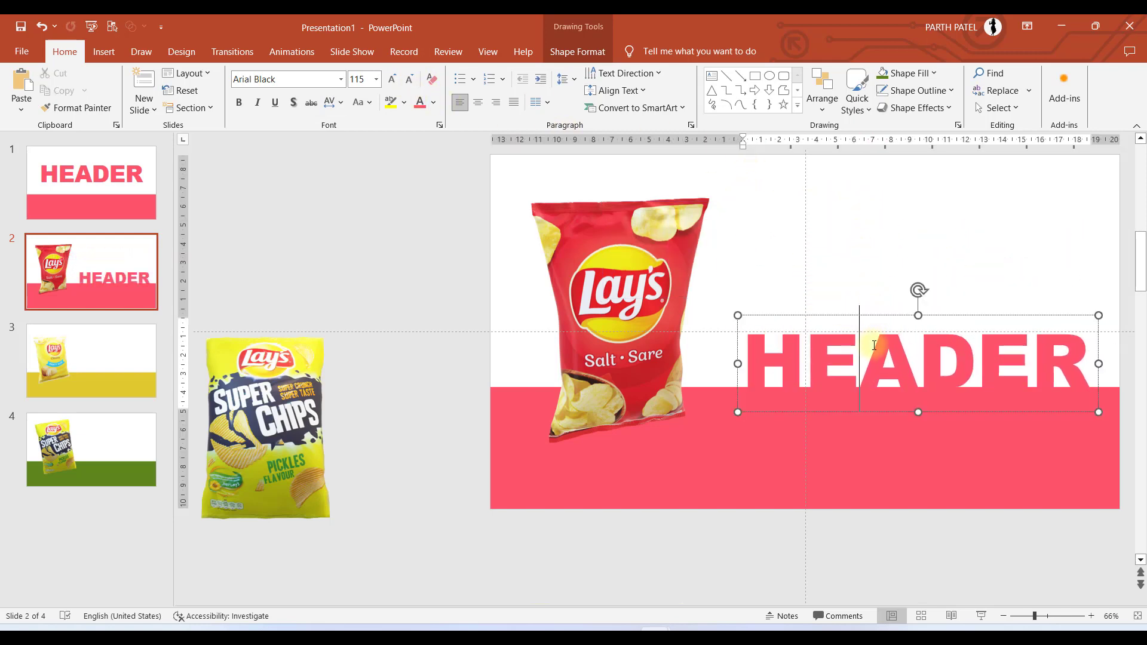
text(SALTY)
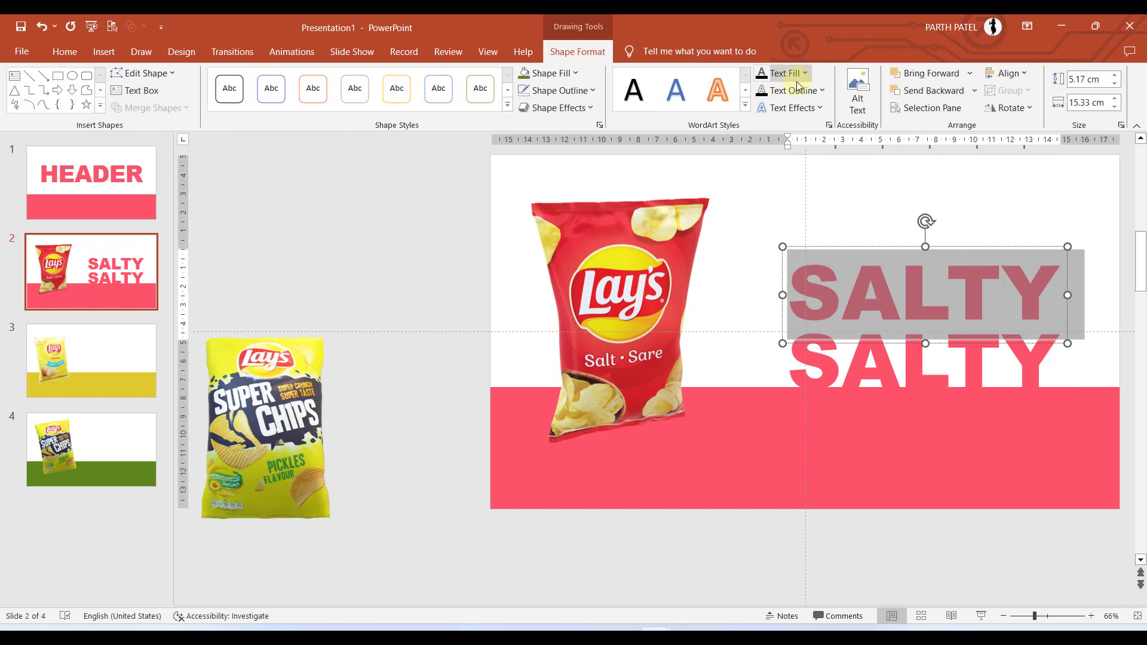
Give the copied SALTY word a 1½ pt pink outline with no fill and duplicate it above
click(789, 90)
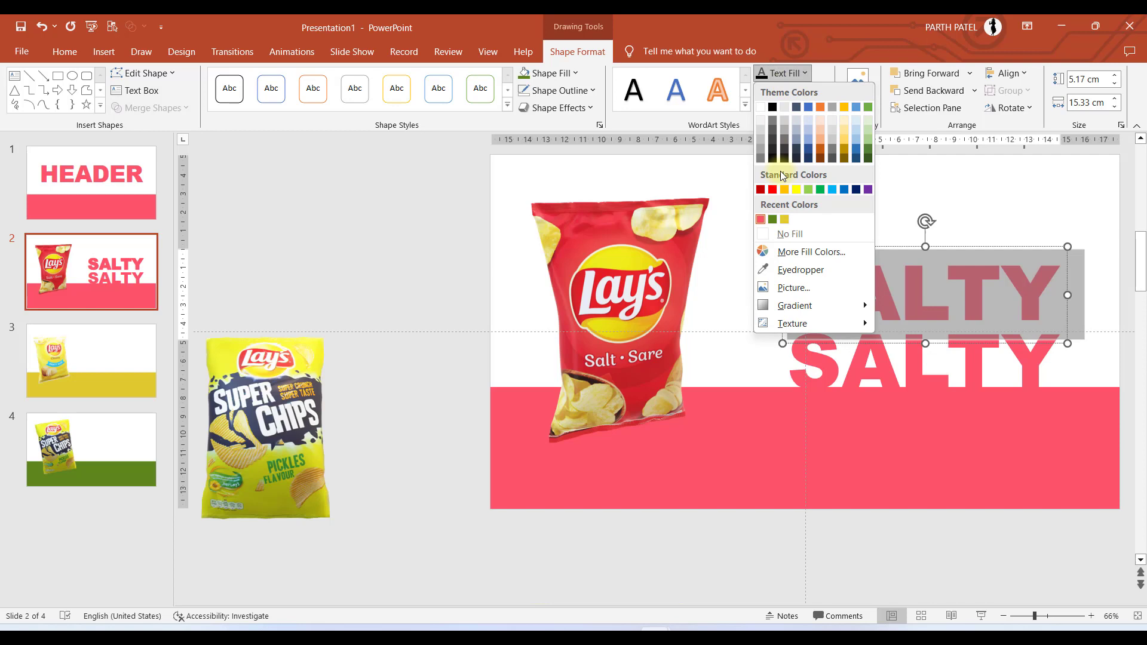
click(790, 233)
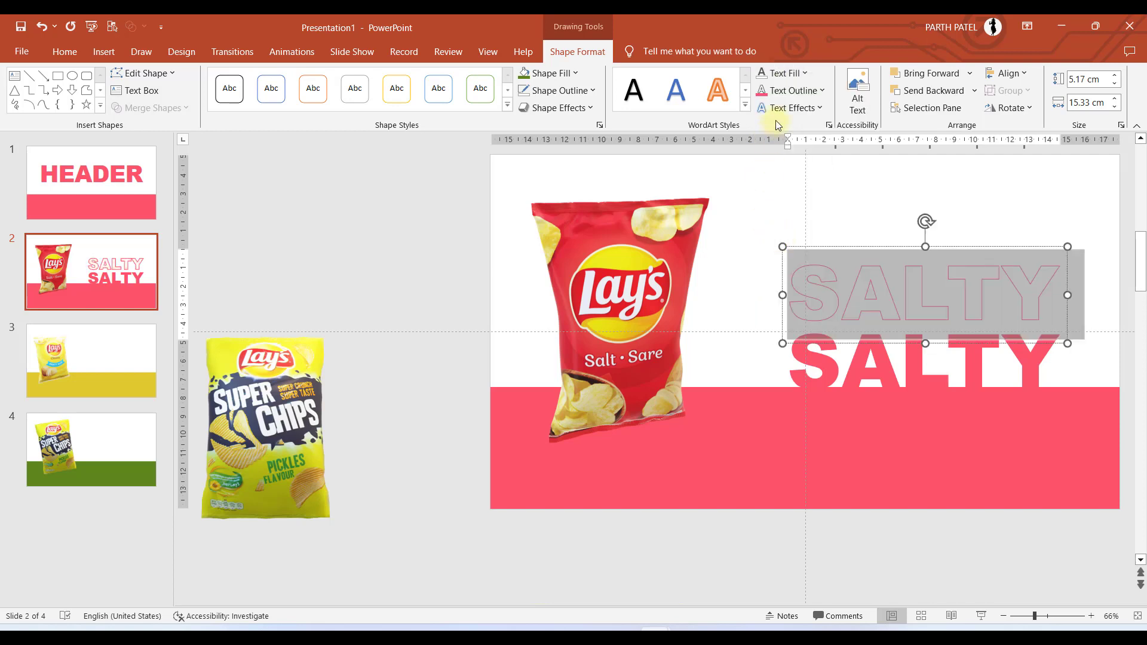
click(788, 91)
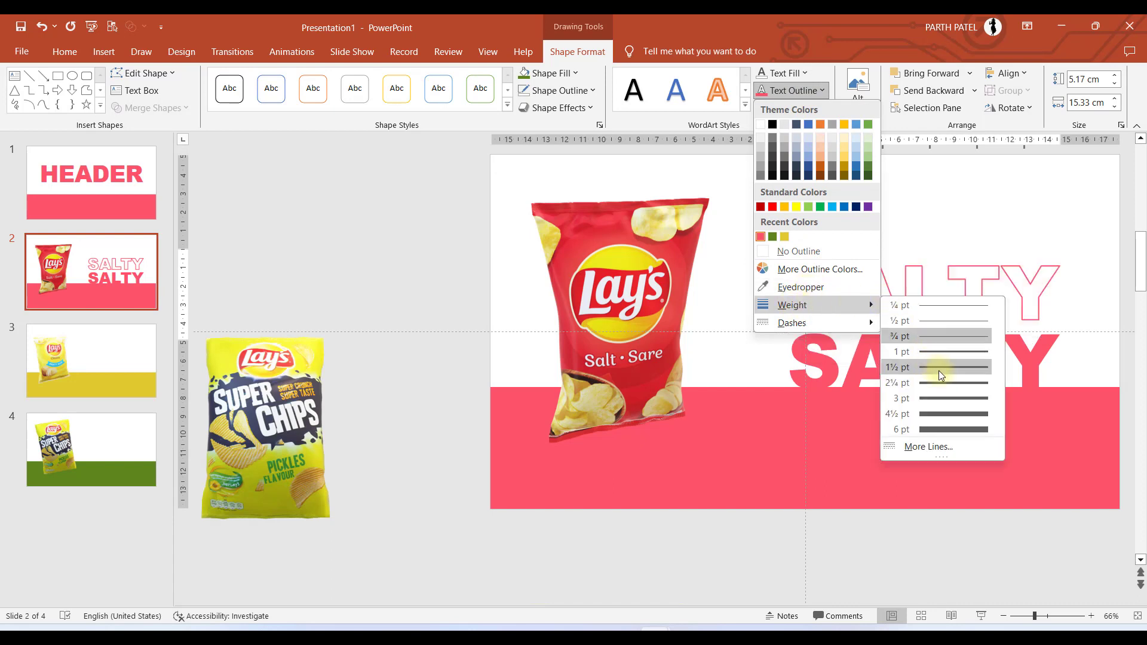
click(936, 367)
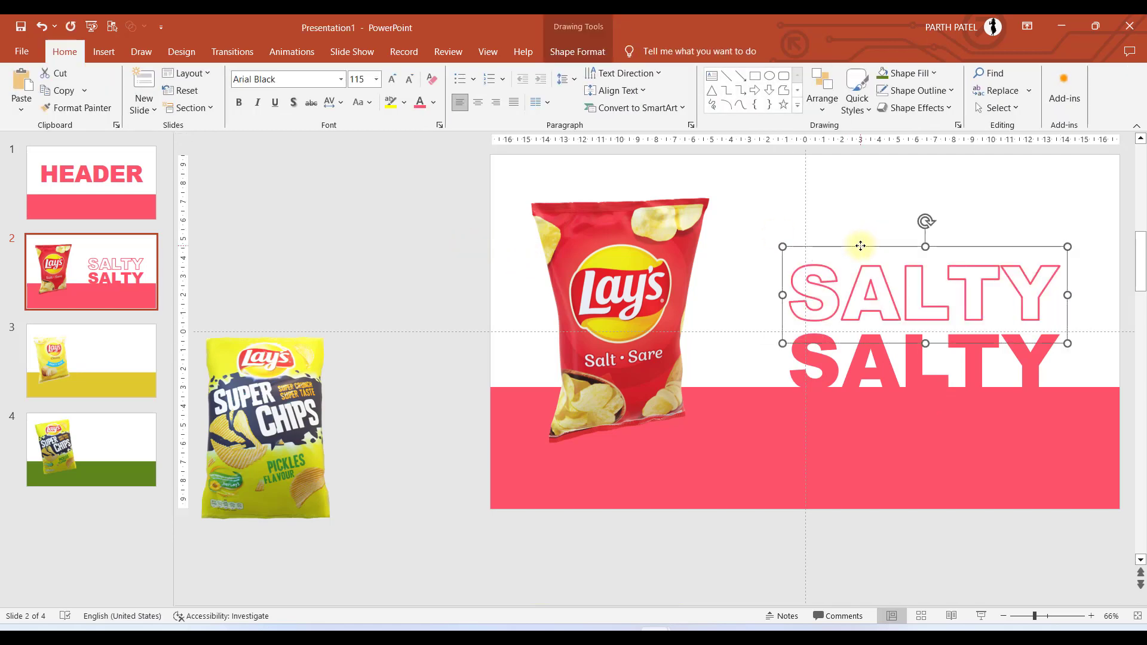
drag(860, 247, 869, 259)
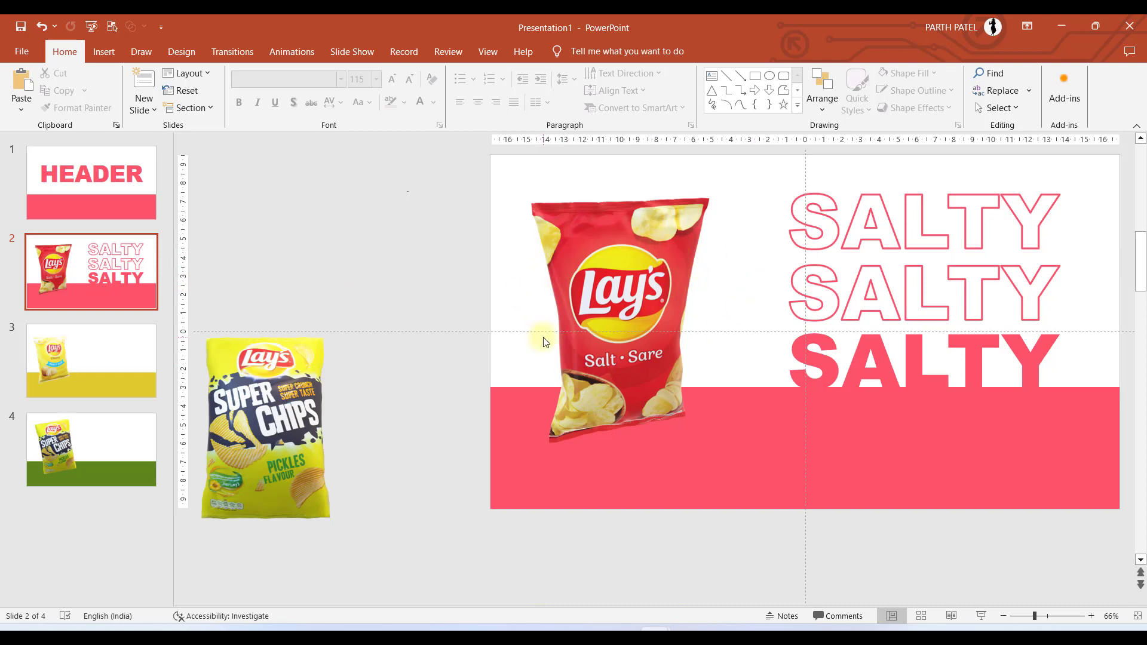
Copy the stacked SALTY words from the Salty slide onto the Classic slide
click(91, 360)
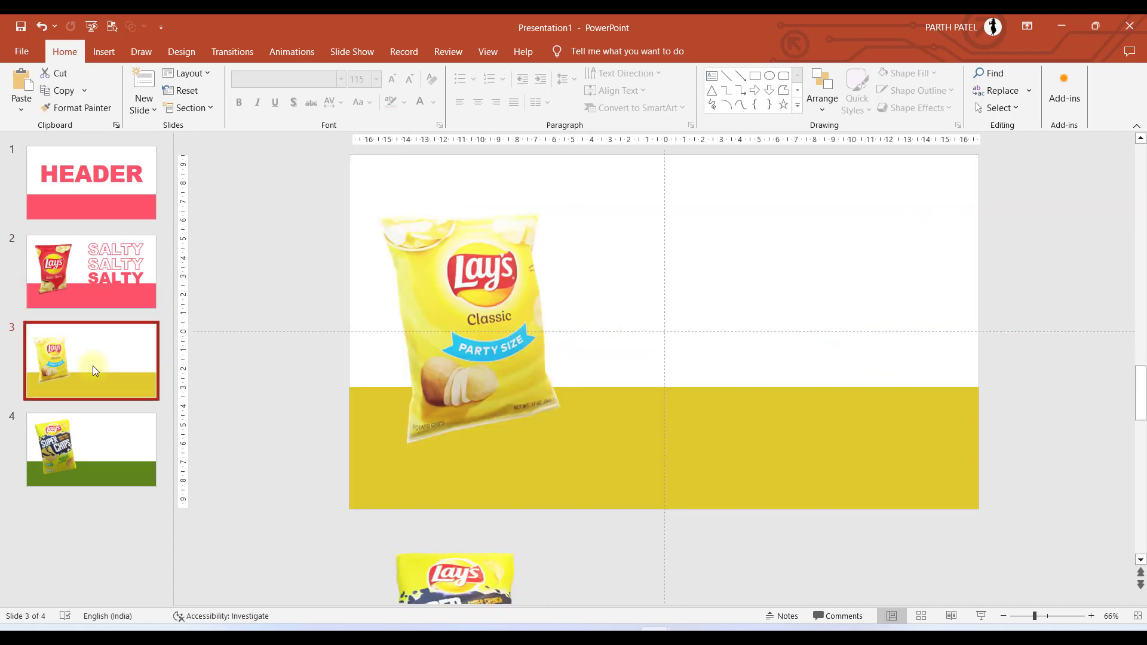
mouse_move(81, 337)
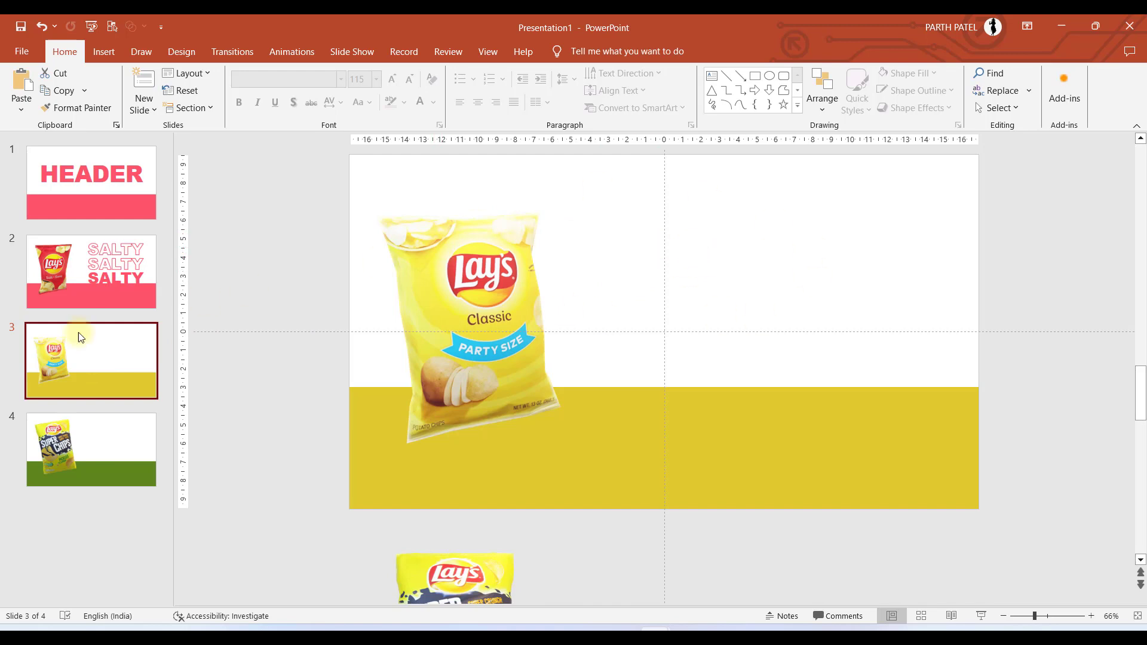
click(90, 271)
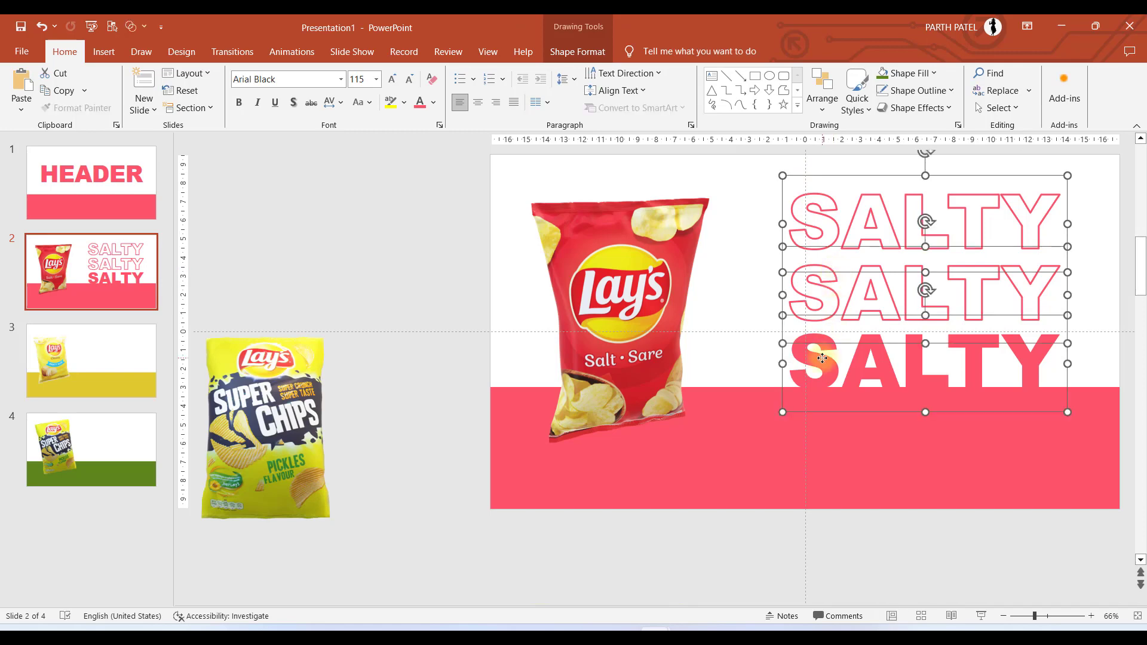
click(91, 359)
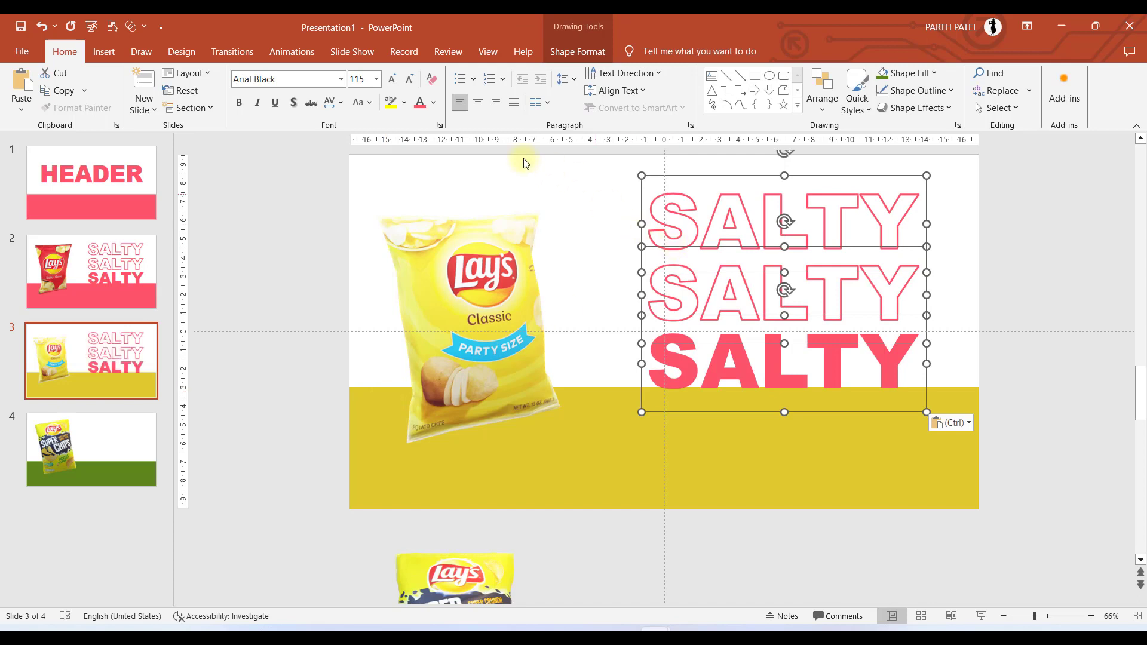
Align the pasted solid pink SALTY word to the right of the yellow chip bag
click(577, 52)
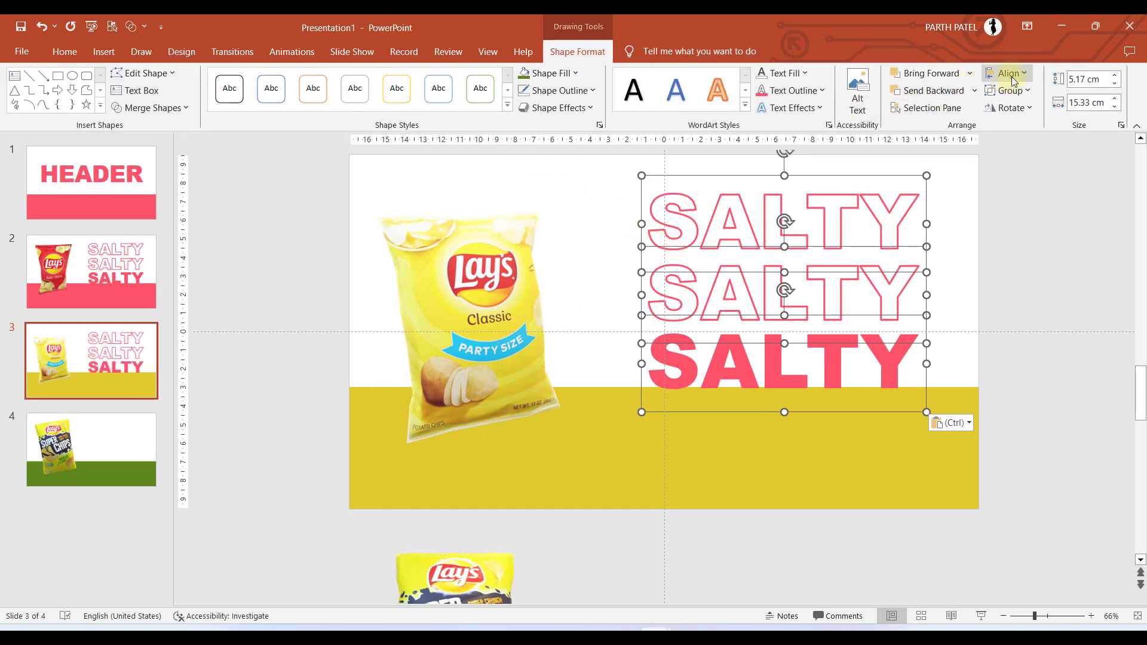
click(1008, 73)
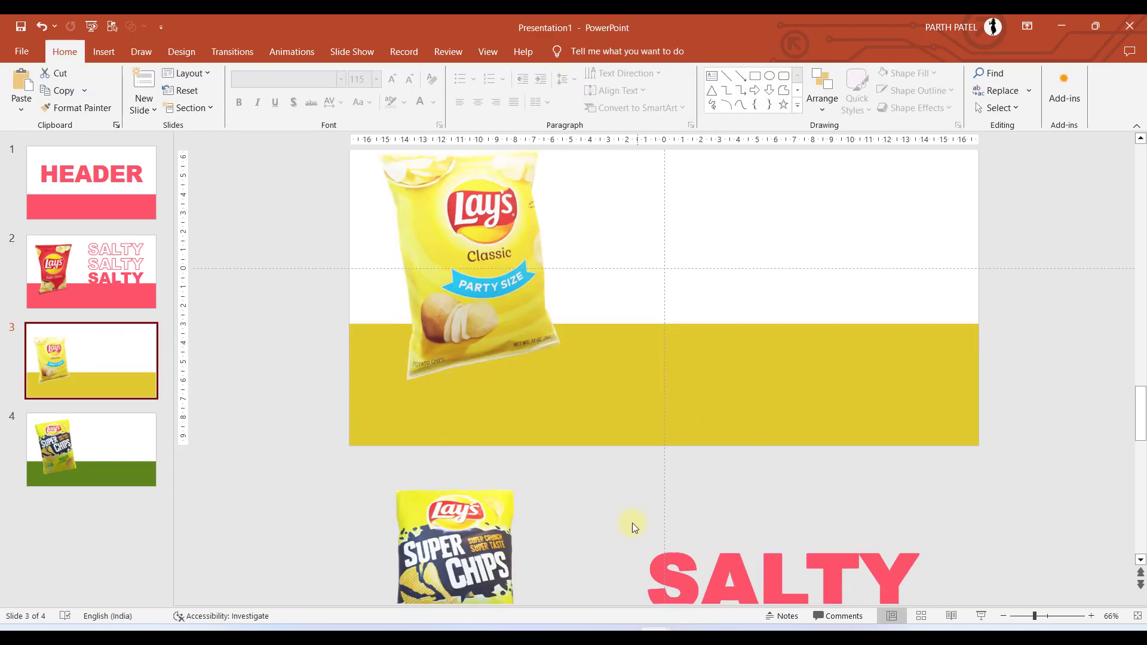
click(91, 271)
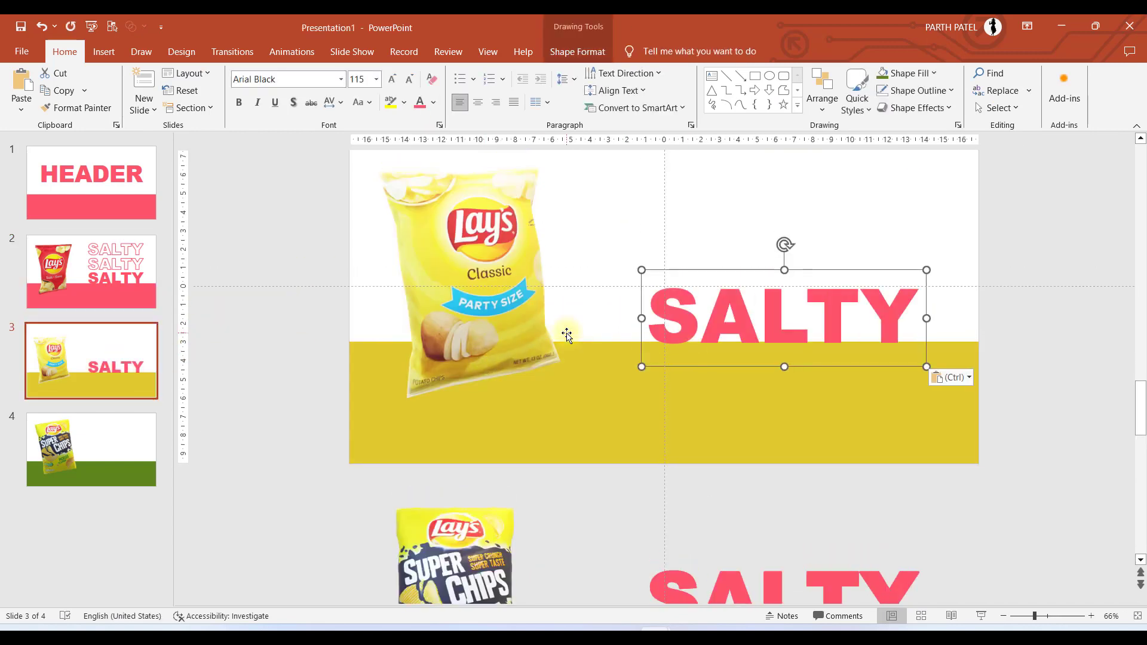
Retype the word as CLASSIC and fill it with yellow
text(CLASSIC)
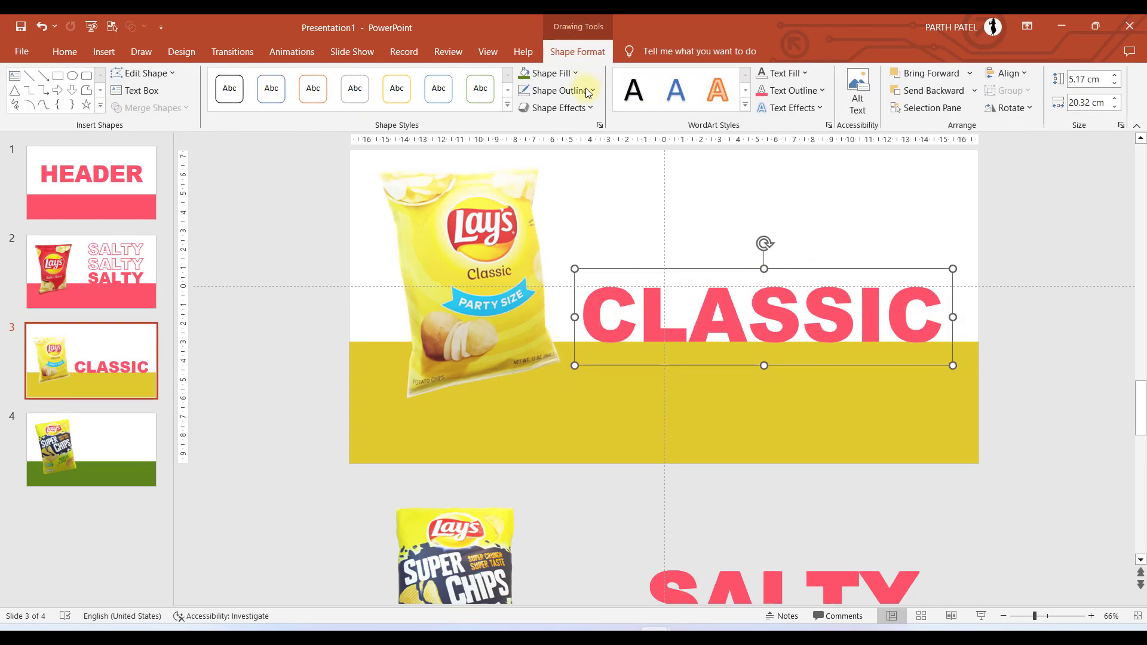
click(778, 73)
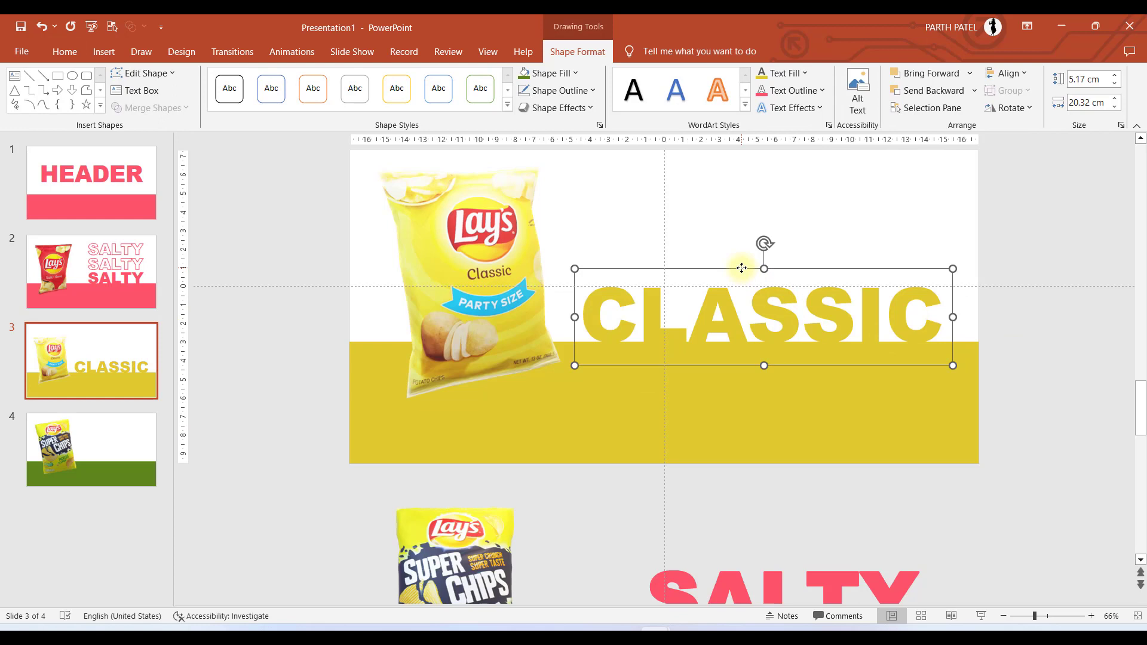
Make the upper CLASSIC copies unfilled with a thick yellow outline, stacked above the solid one
click(785, 91)
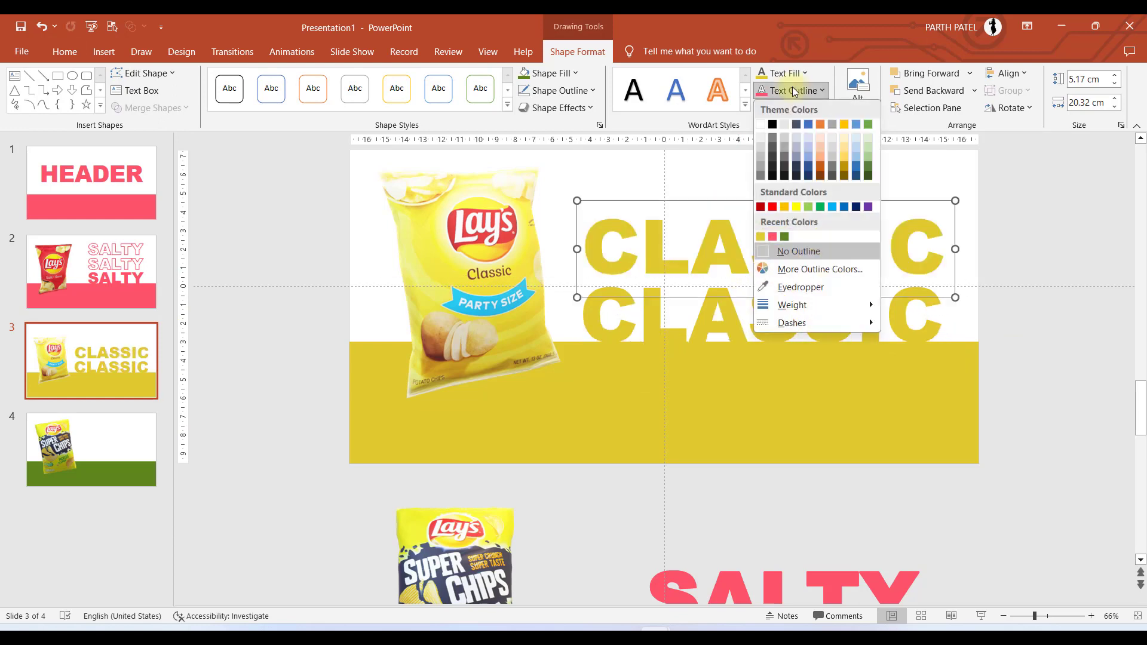
click(798, 253)
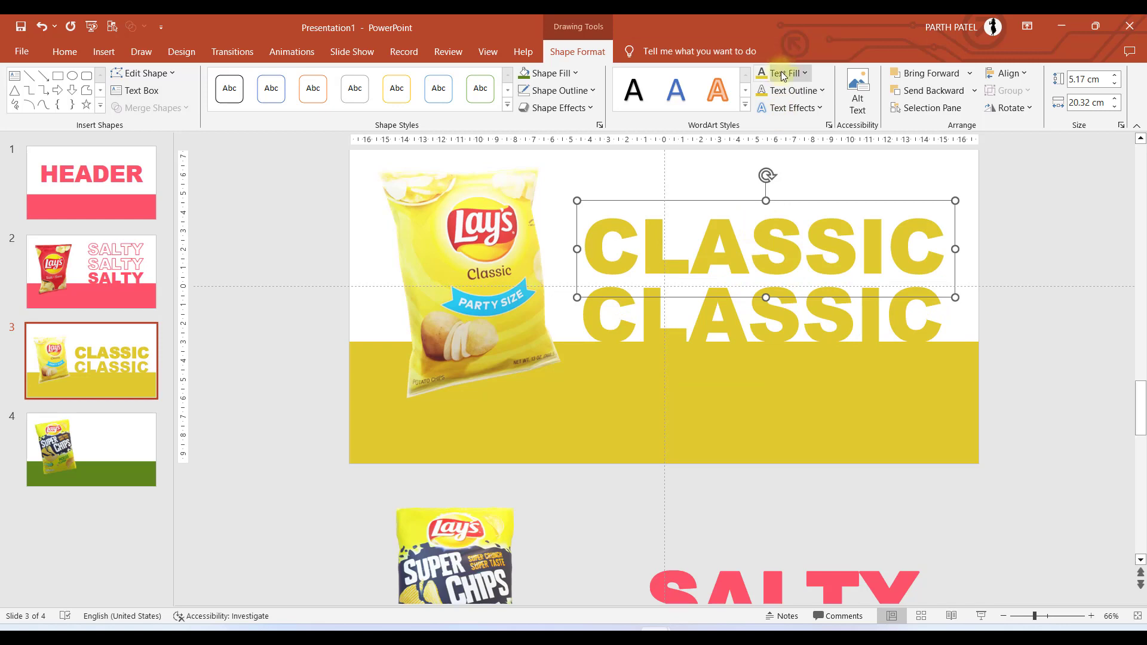
click(803, 72)
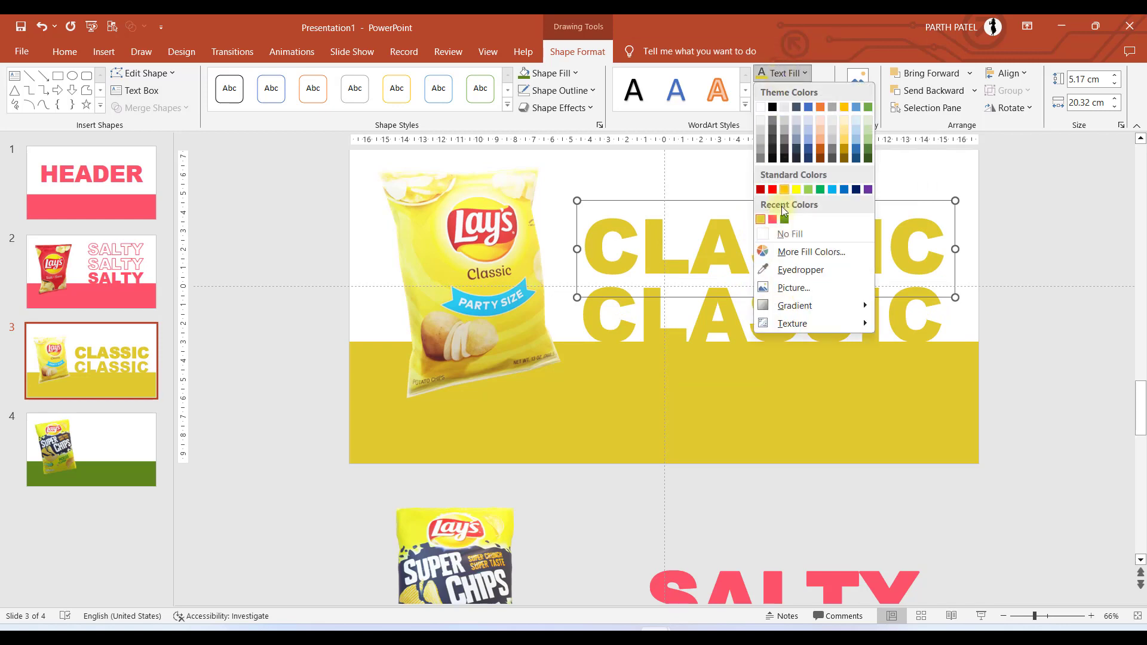
click(789, 235)
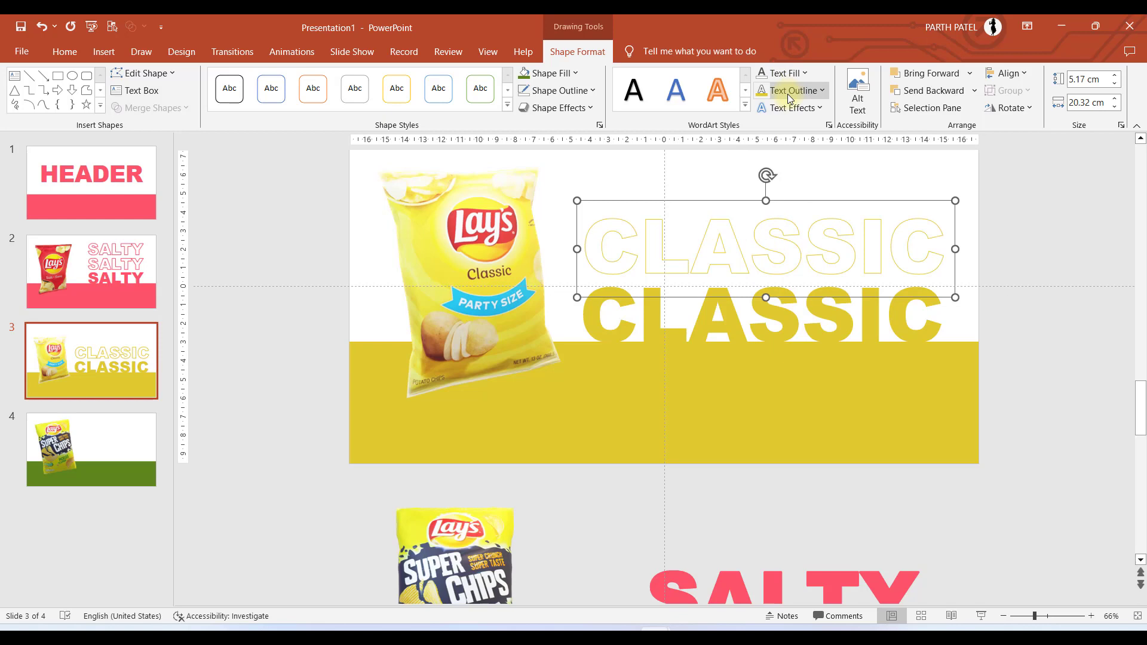
click(790, 90)
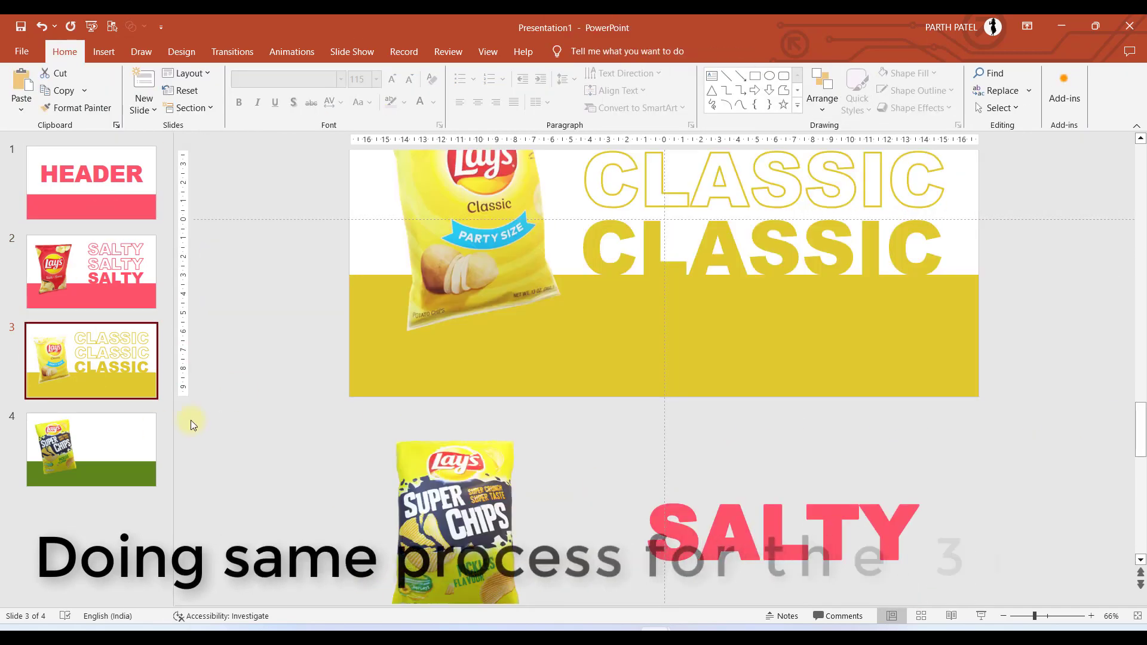
click(91, 449)
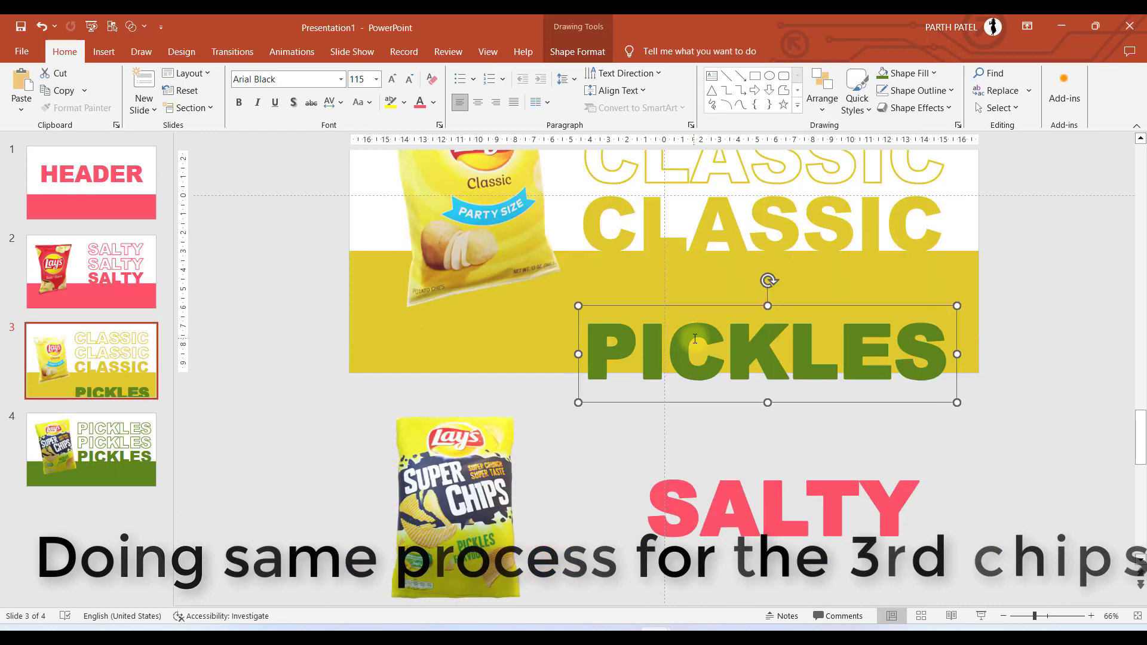
Build the green PICKLES stack on slide 4 and apply a Morph transition to all slides
click(232, 51)
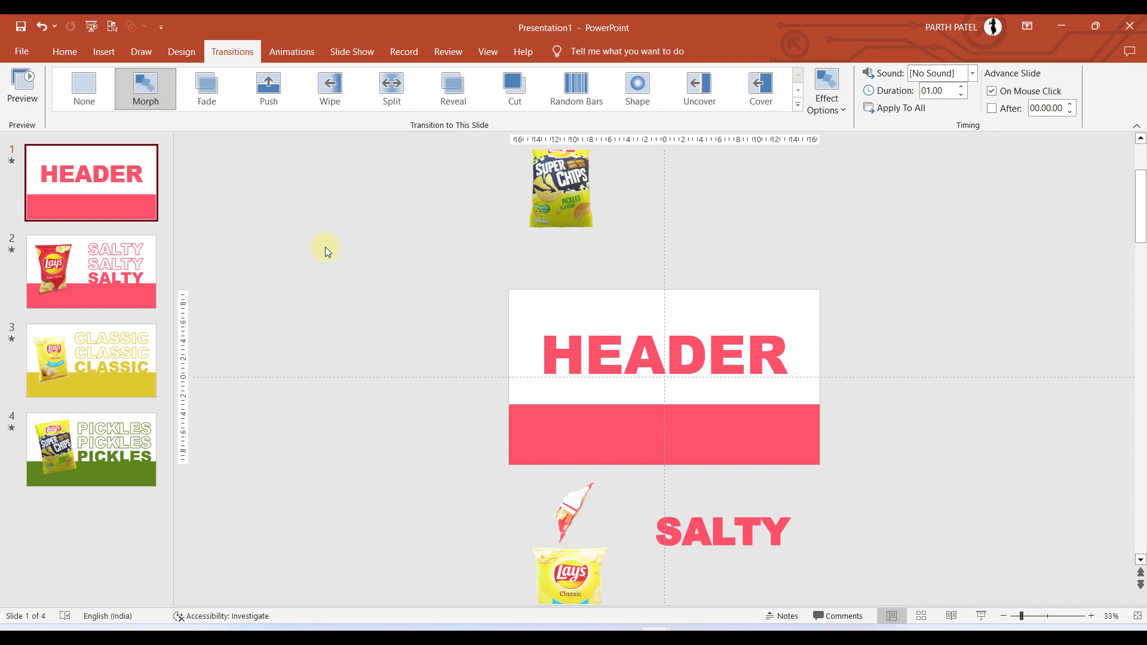
mouse_move(502, 387)
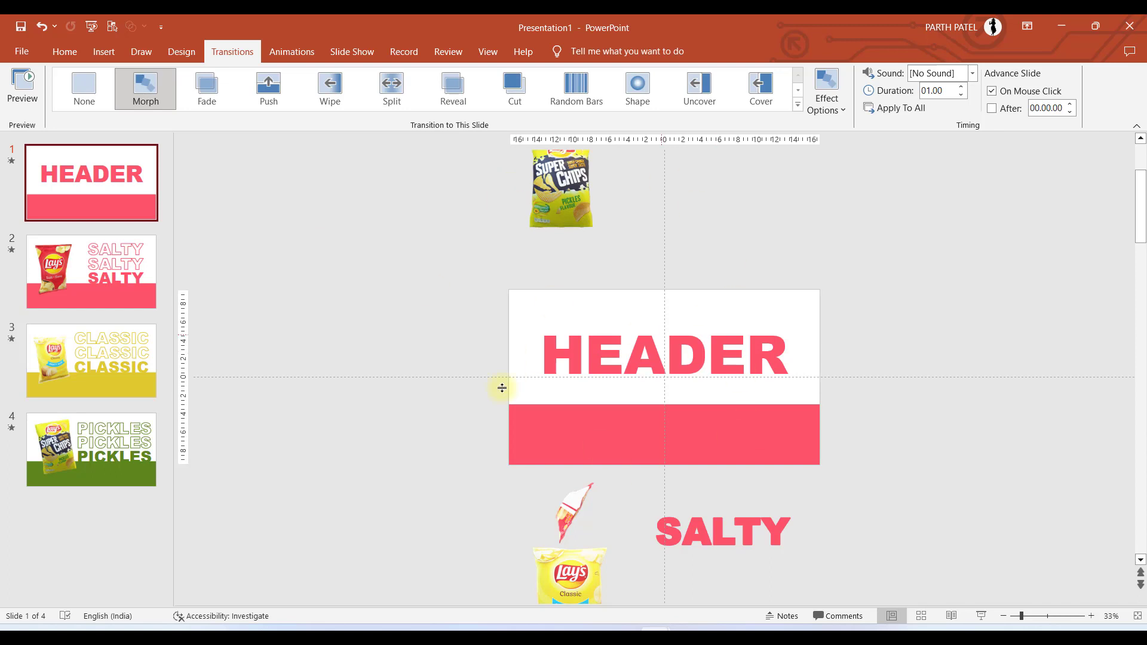
mouse_move(617, 527)
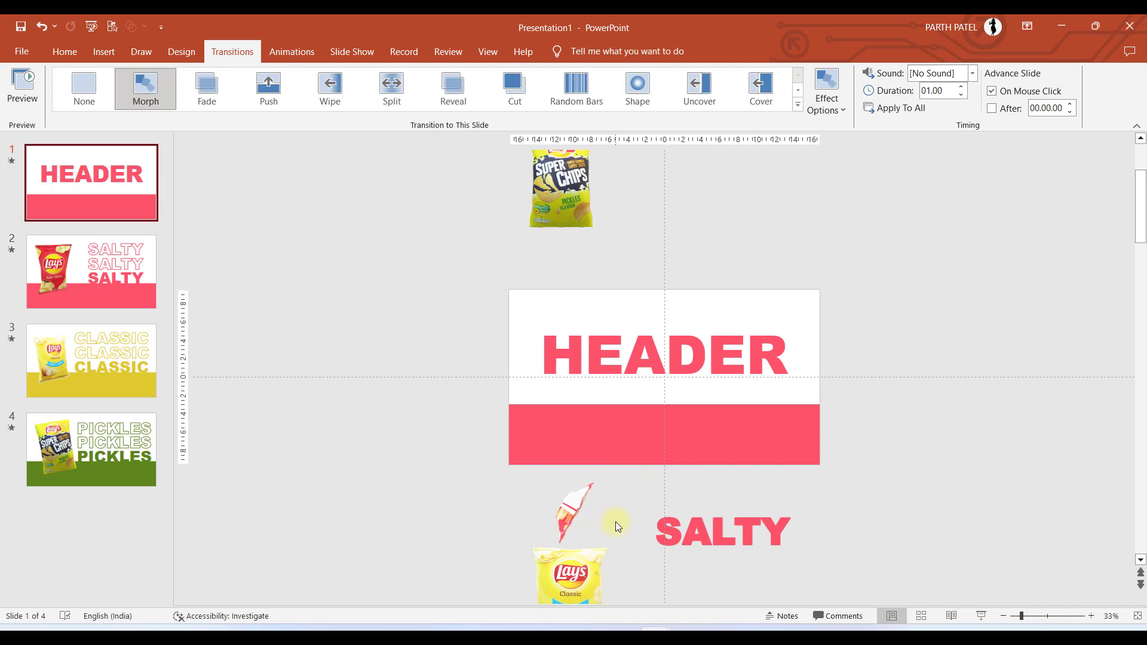
click(572, 512)
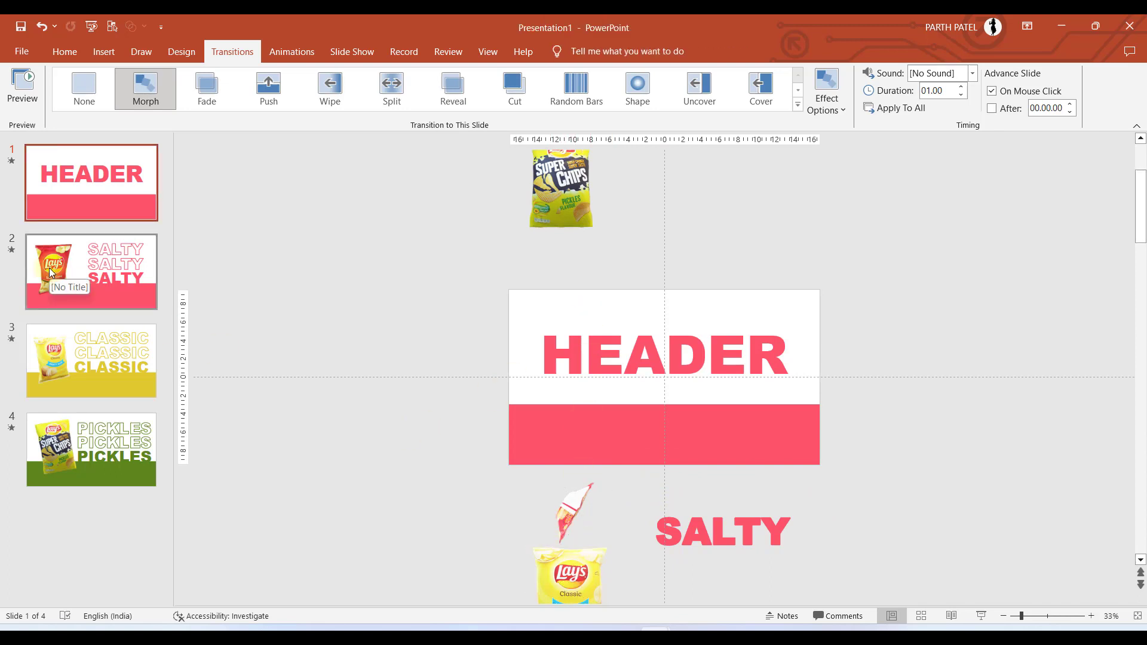
click(91, 271)
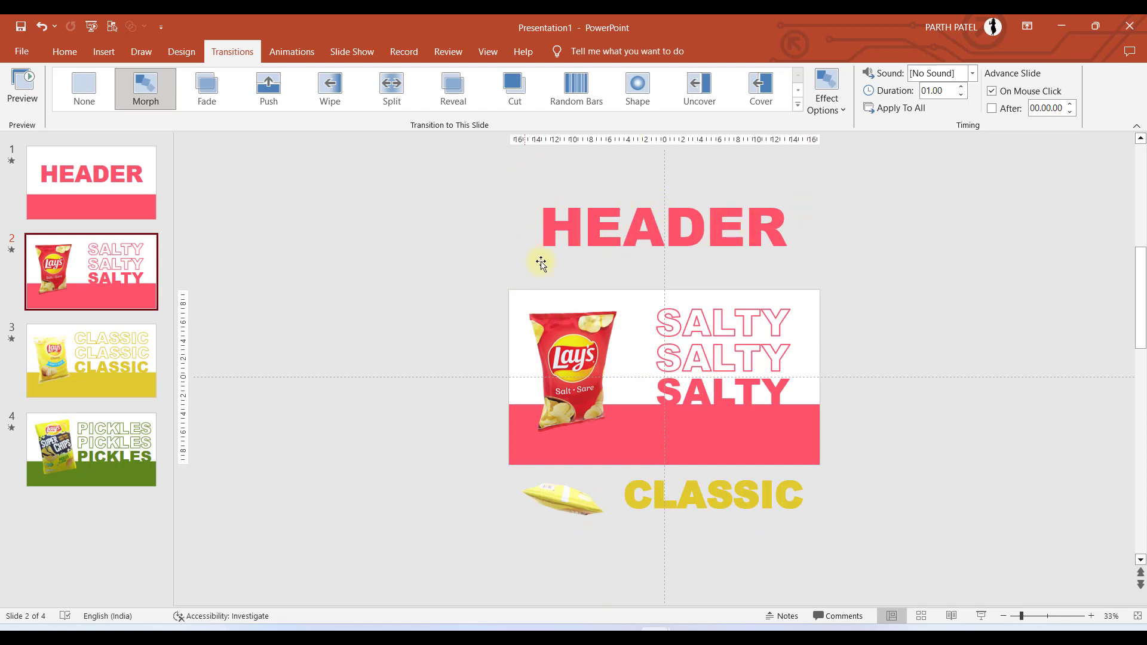
mouse_move(574, 386)
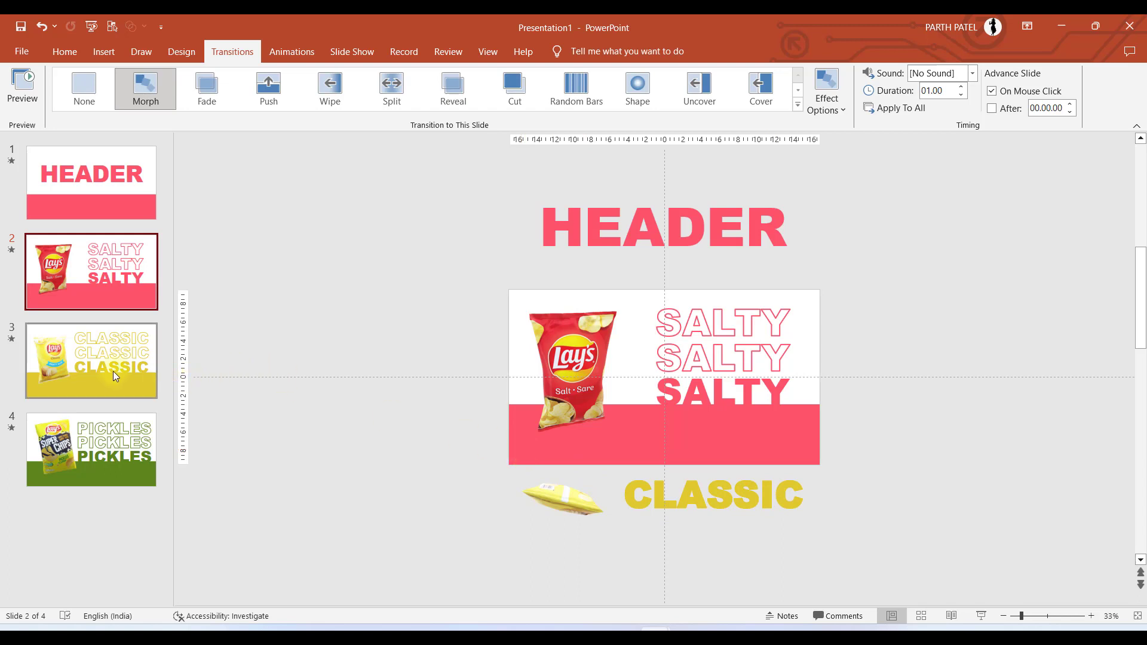
click(90, 359)
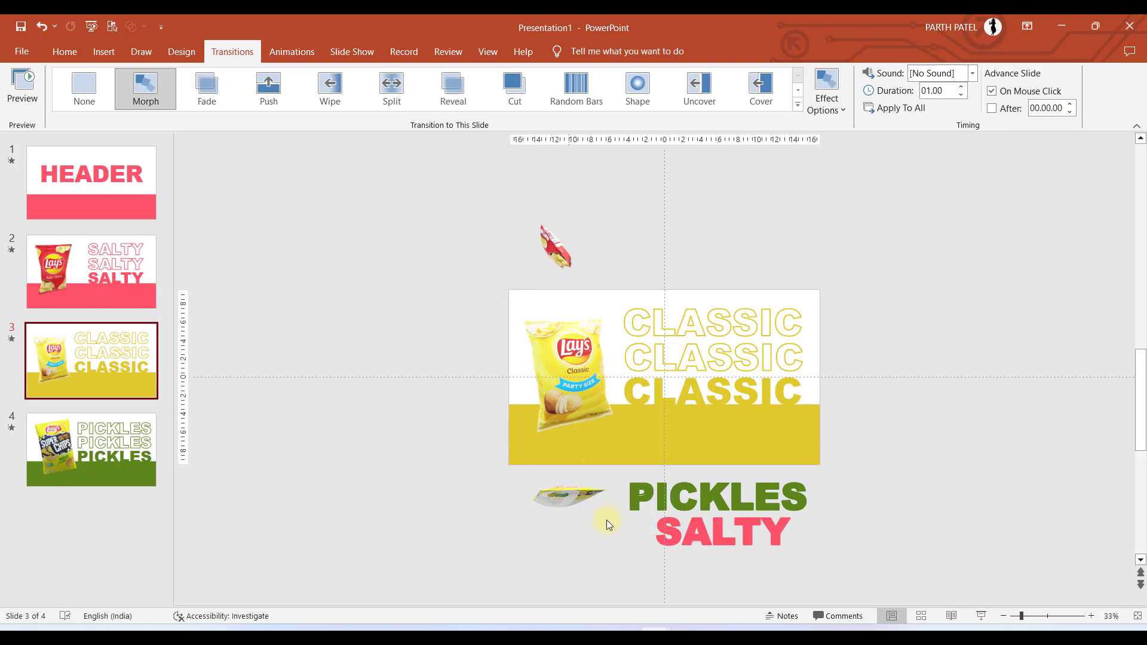
mouse_move(548, 522)
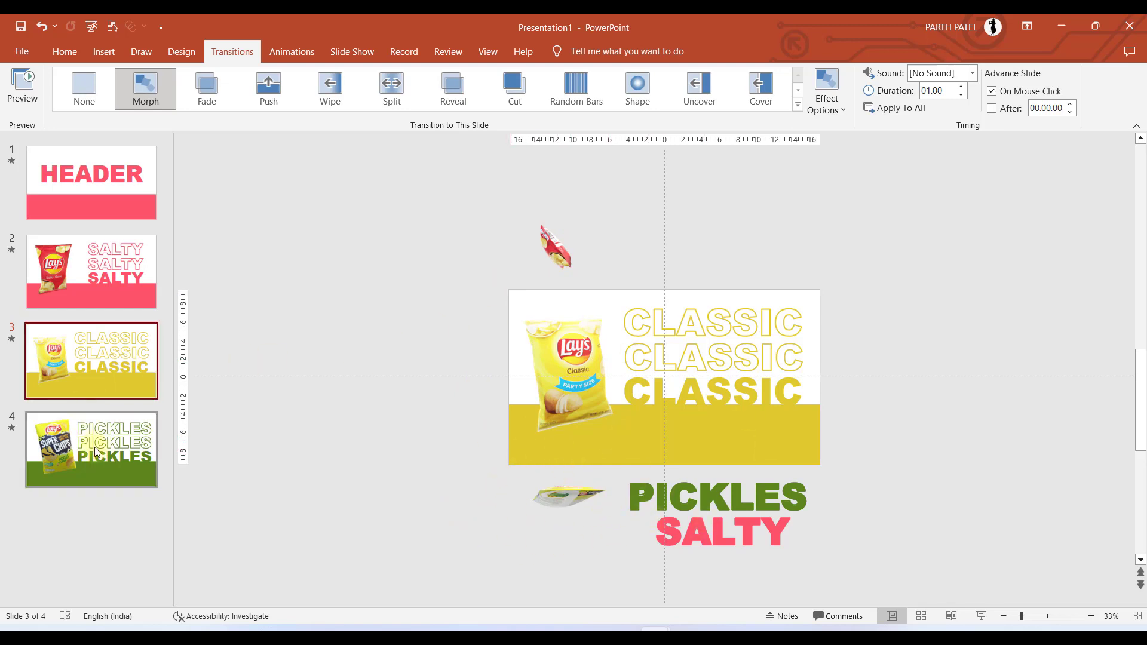
click(90, 450)
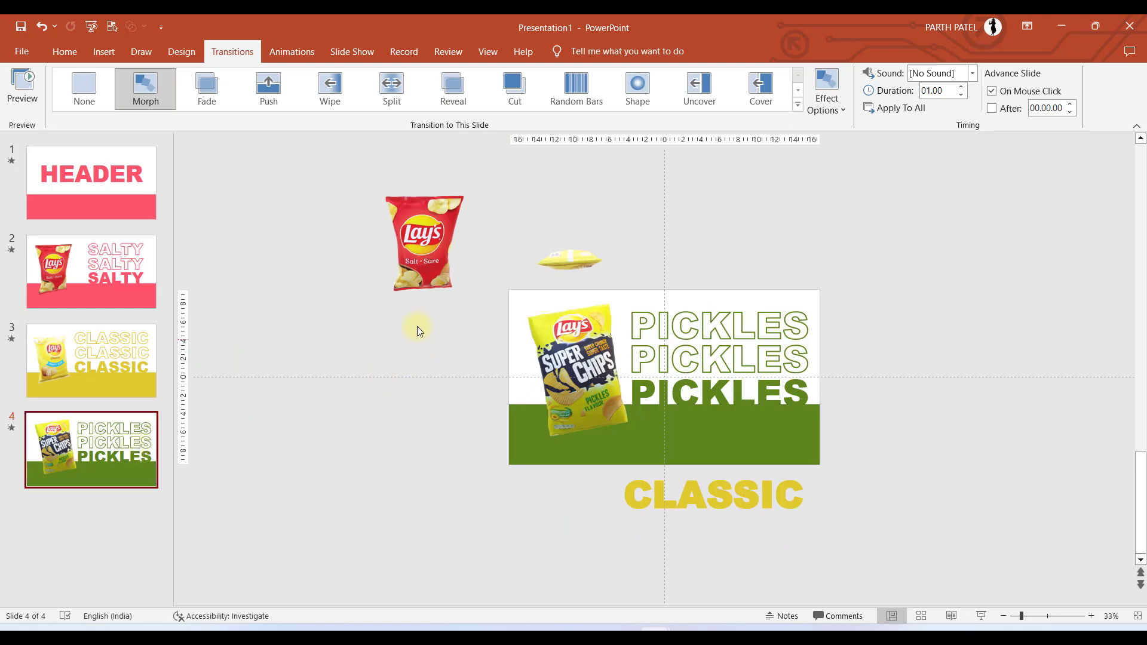
mouse_move(655, 245)
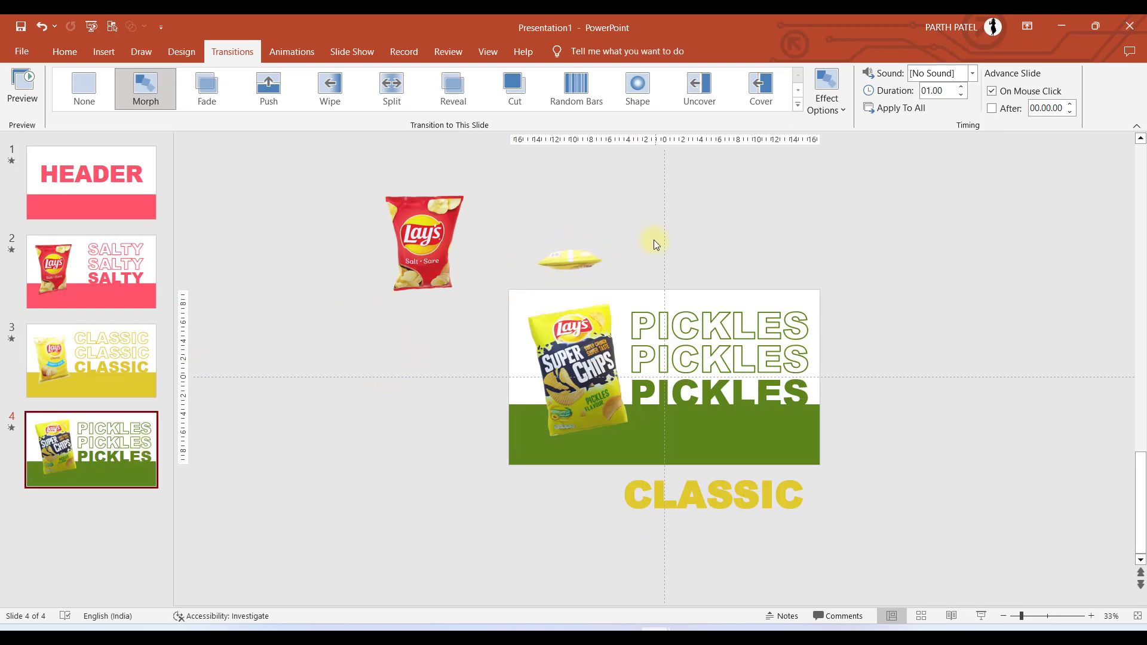
mouse_move(574, 362)
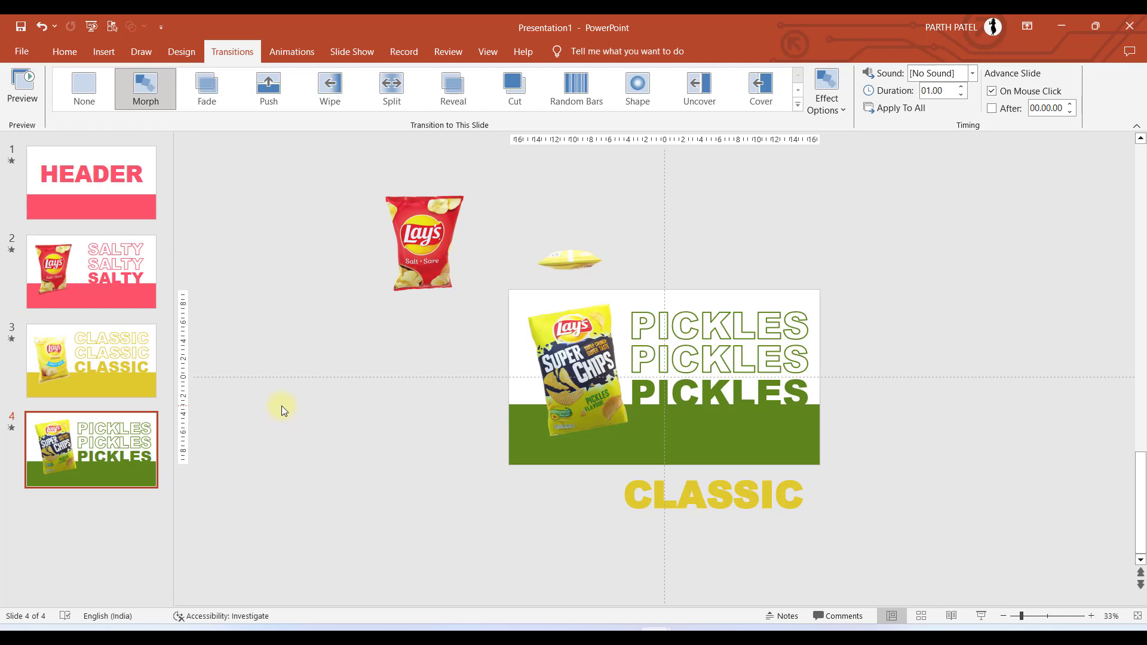
click(91, 183)
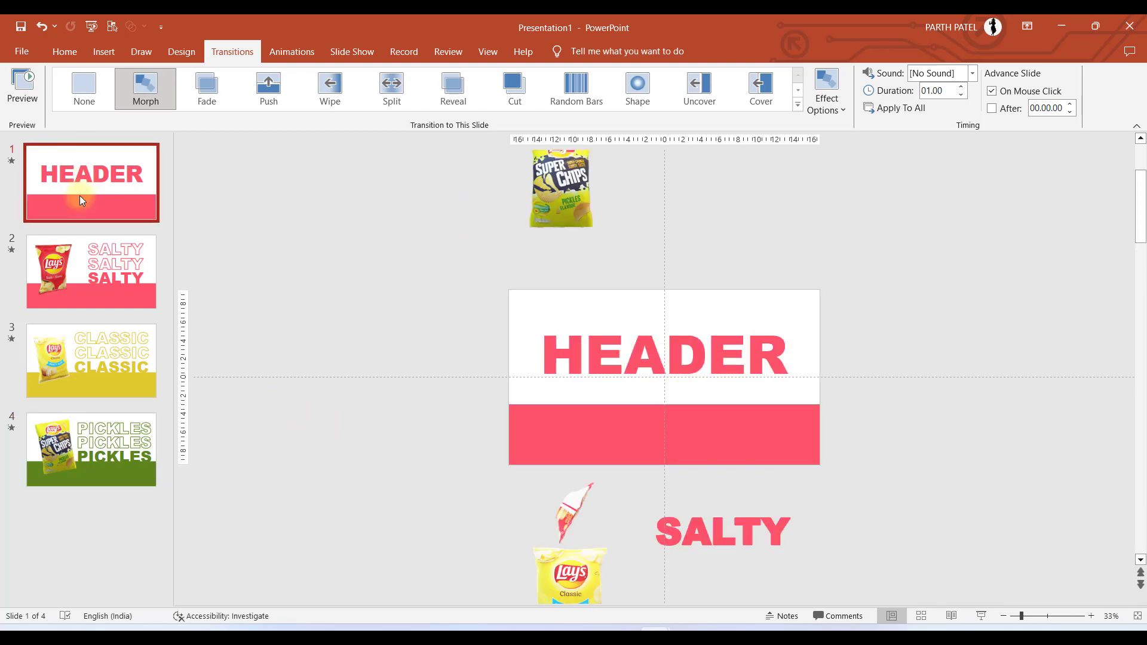